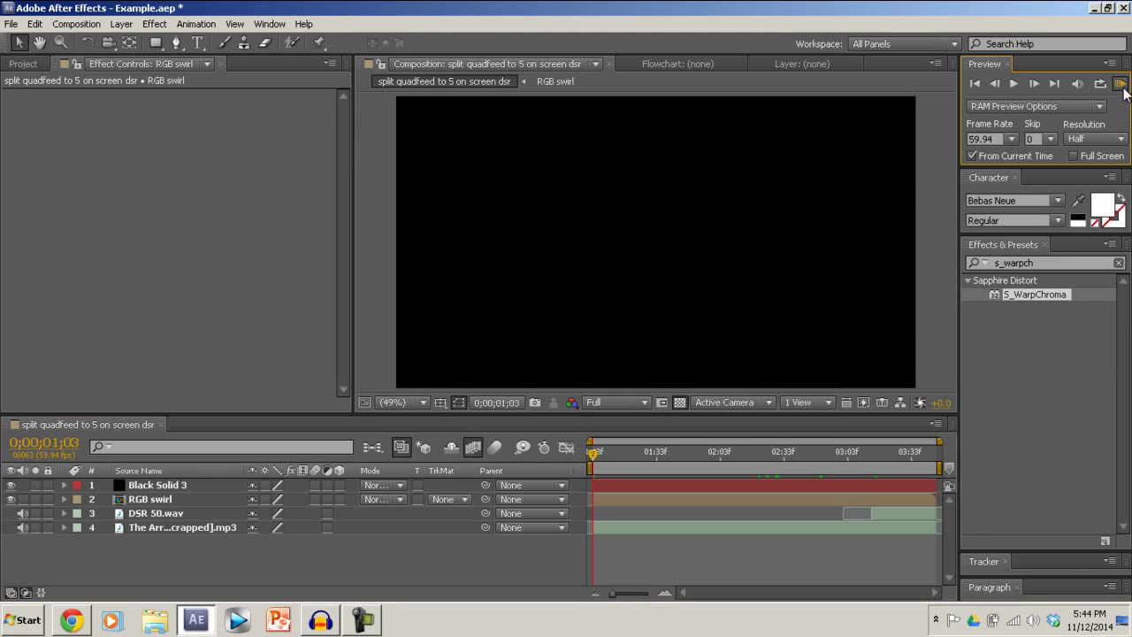
Preview the example, then open the split quadfeed to 5 on screen dsr 4 composition from the Project panel
{"action": "left_click", "coordinate": [1122, 84]}
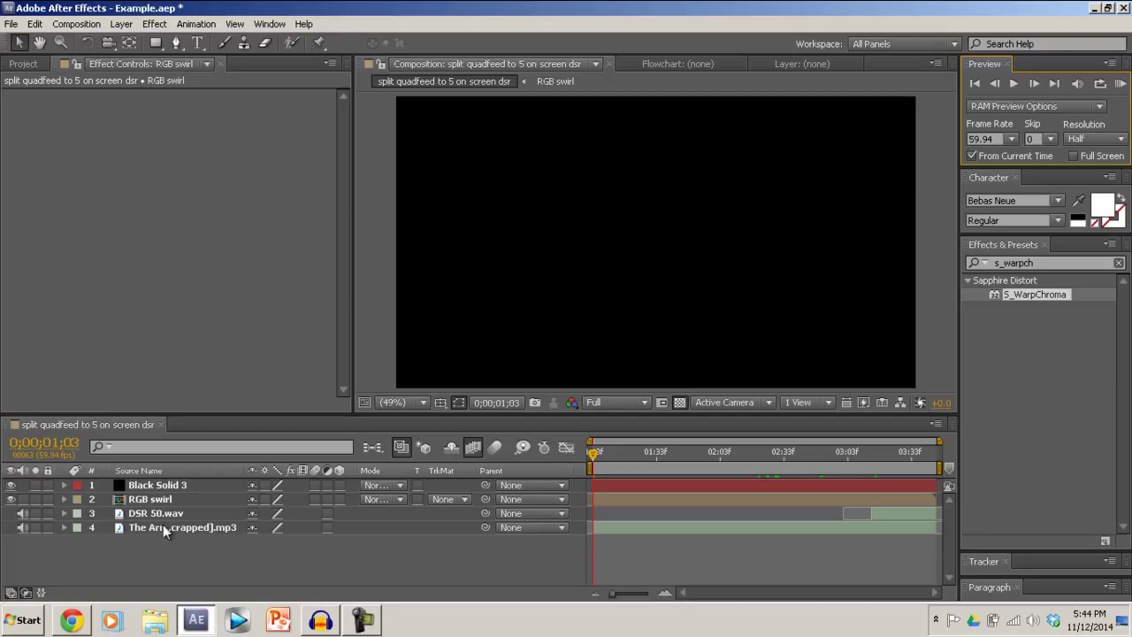
{"action": "left_click", "coordinate": [726, 451]}
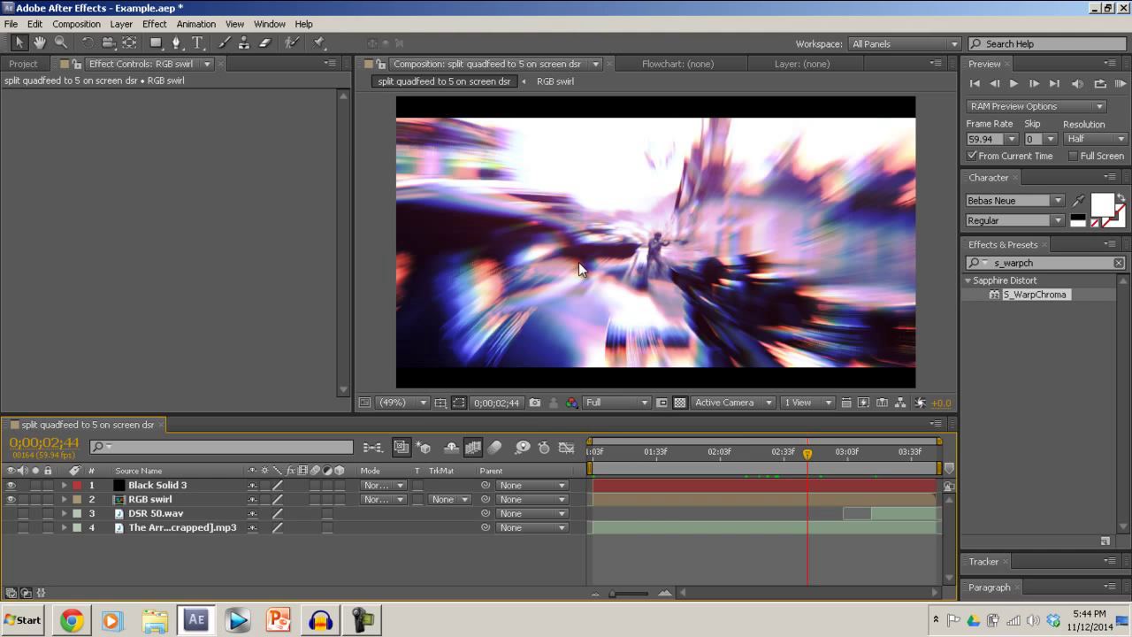
{"action": "mouse_move", "coordinate": [481, 318]}
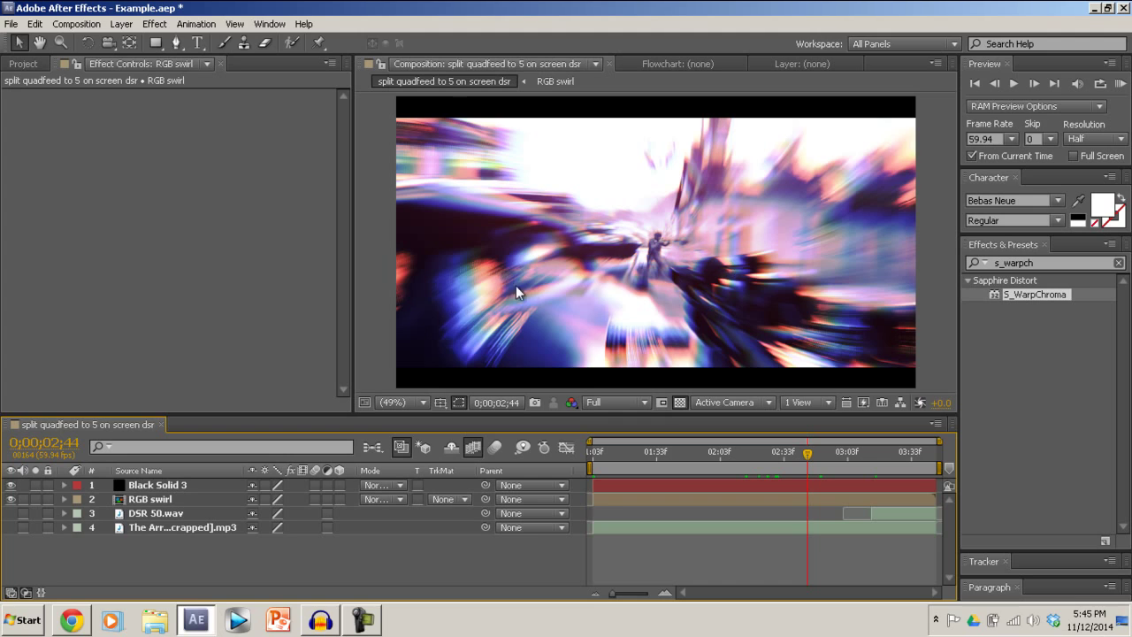
{"action": "mouse_move", "coordinate": [461, 325]}
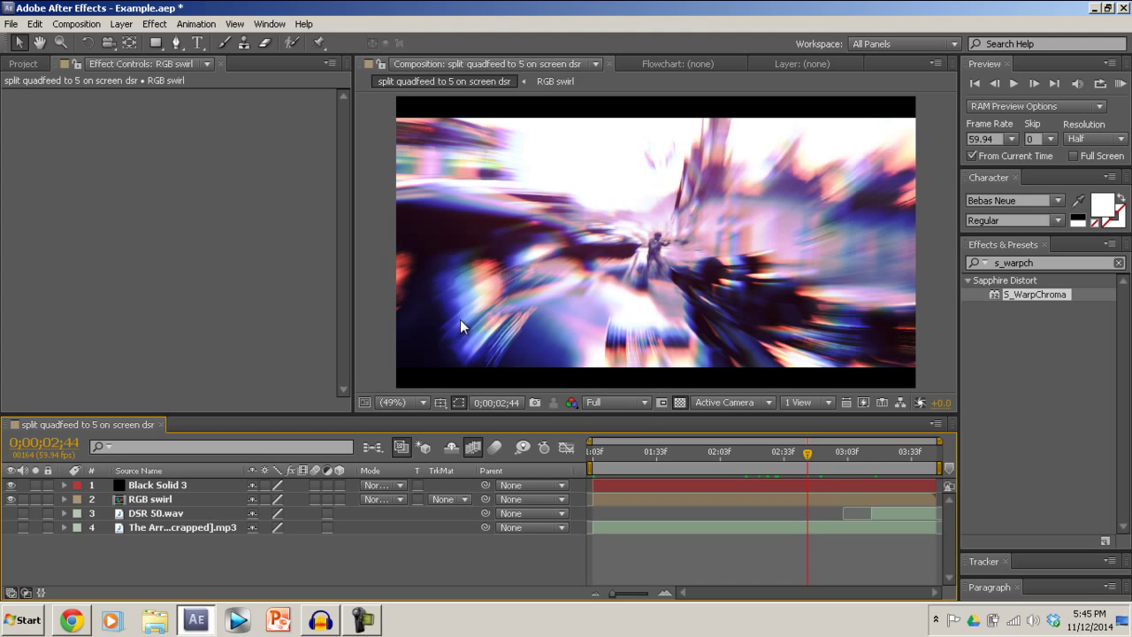
{"action": "mouse_move", "coordinate": [835, 321]}
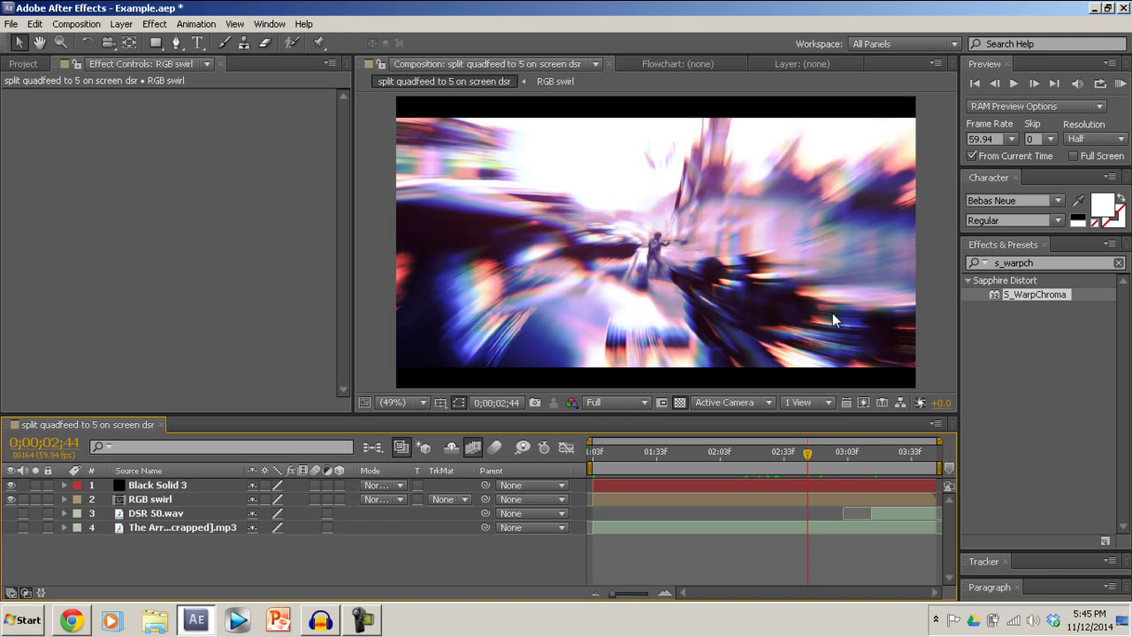
{"action": "mouse_move", "coordinate": [511, 450]}
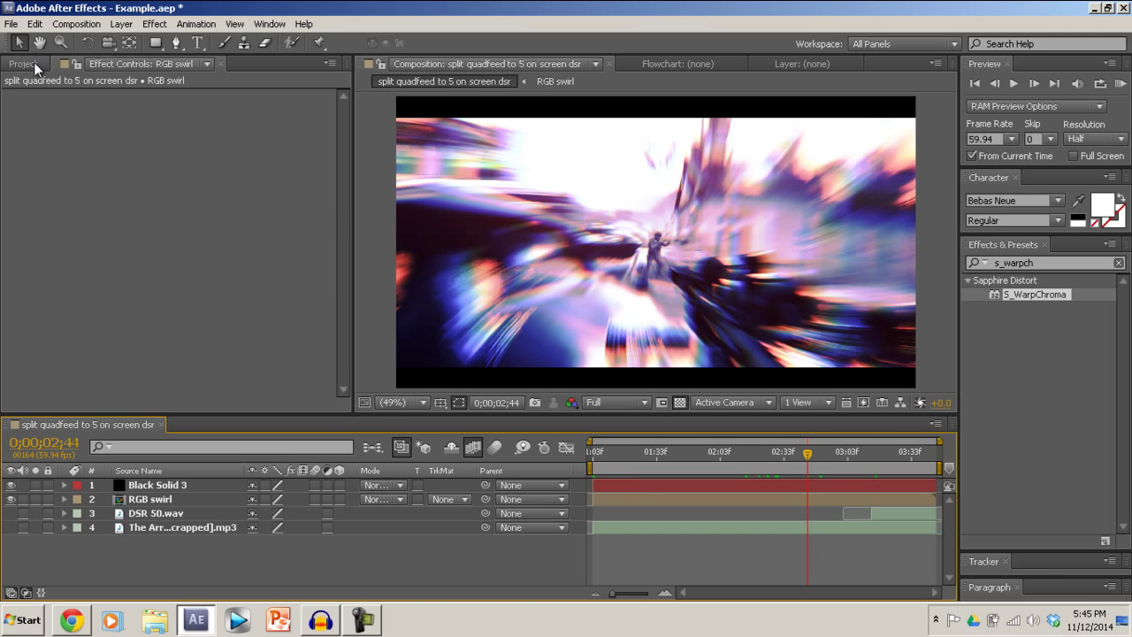
{"action": "left_click", "coordinate": [22, 64]}
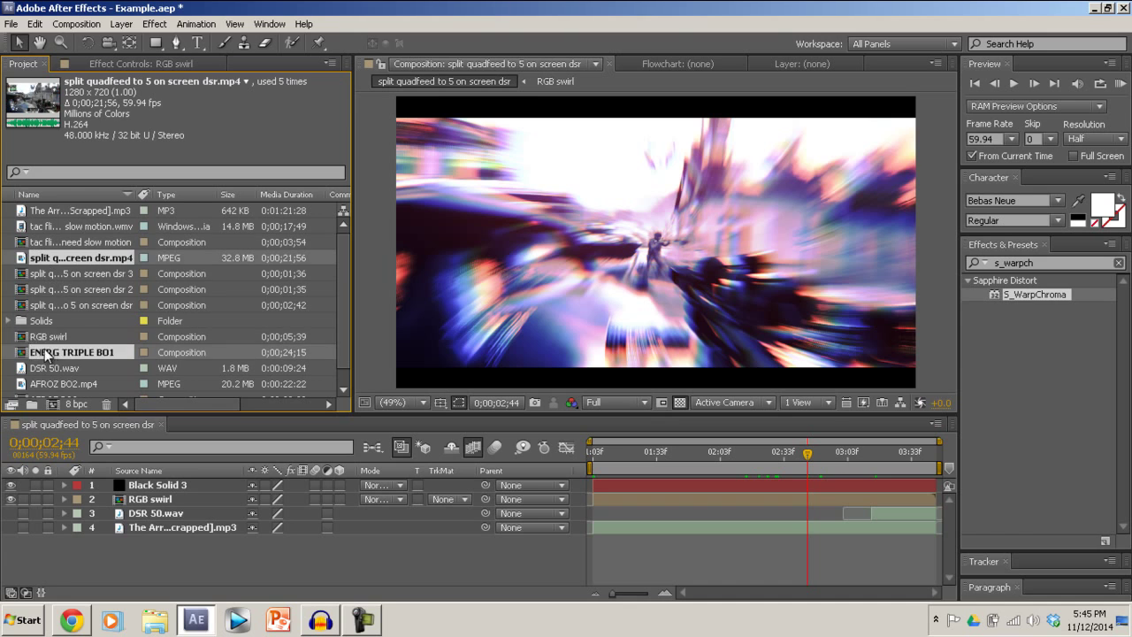
{"action": "double_click", "coordinate": [80, 262]}
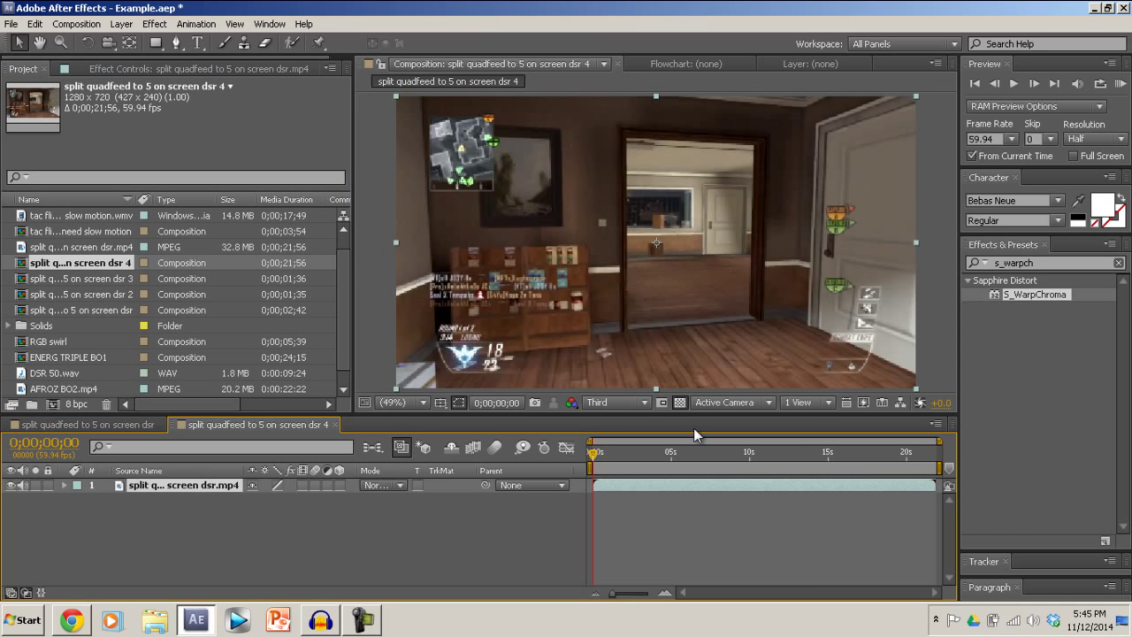
Split the gameplay clip three times with Ctrl+Shift+D to isolate the scope-zoom section
{"action": "left_click", "coordinate": [704, 453]}
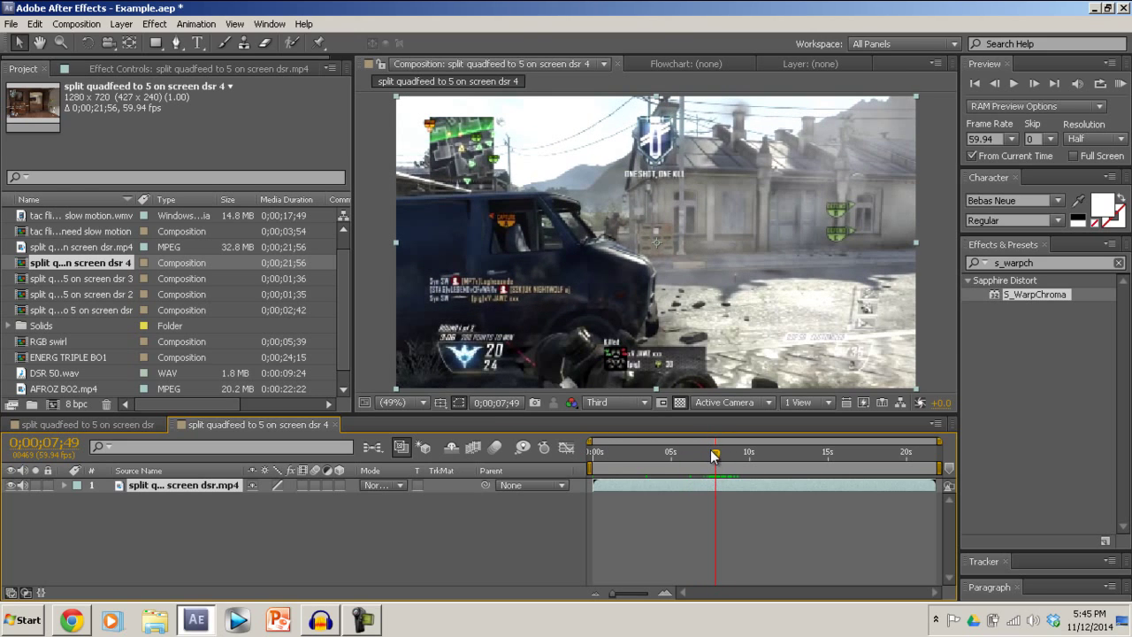
{"action": "key", "text": "ctrl+shift+d"}
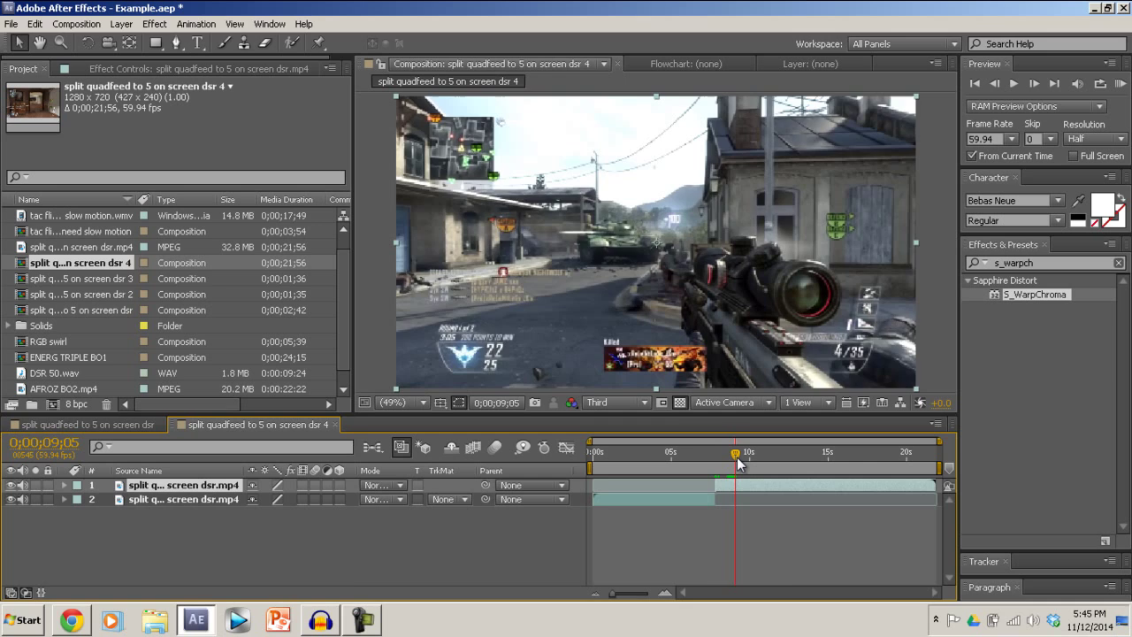
{"action": "key", "text": "ctrl+shift+d"}
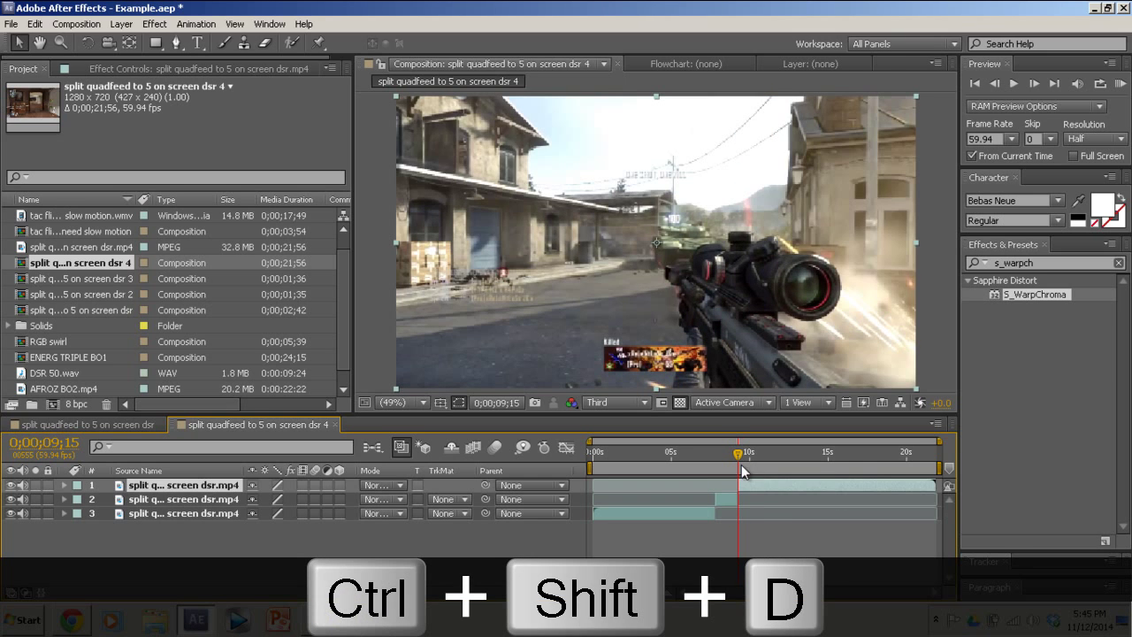
{"action": "key", "text": "ctrl+shift+d"}
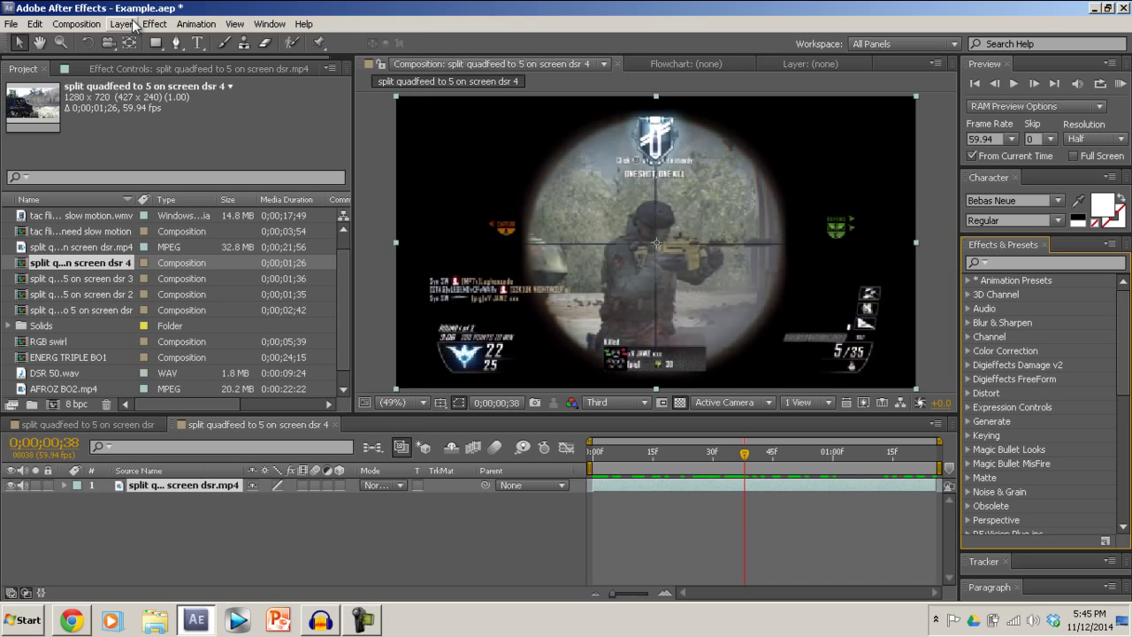
Enable time remapping on the selected gameplay clip layer via Layer > Time
{"action": "left_click", "coordinate": [156, 24]}
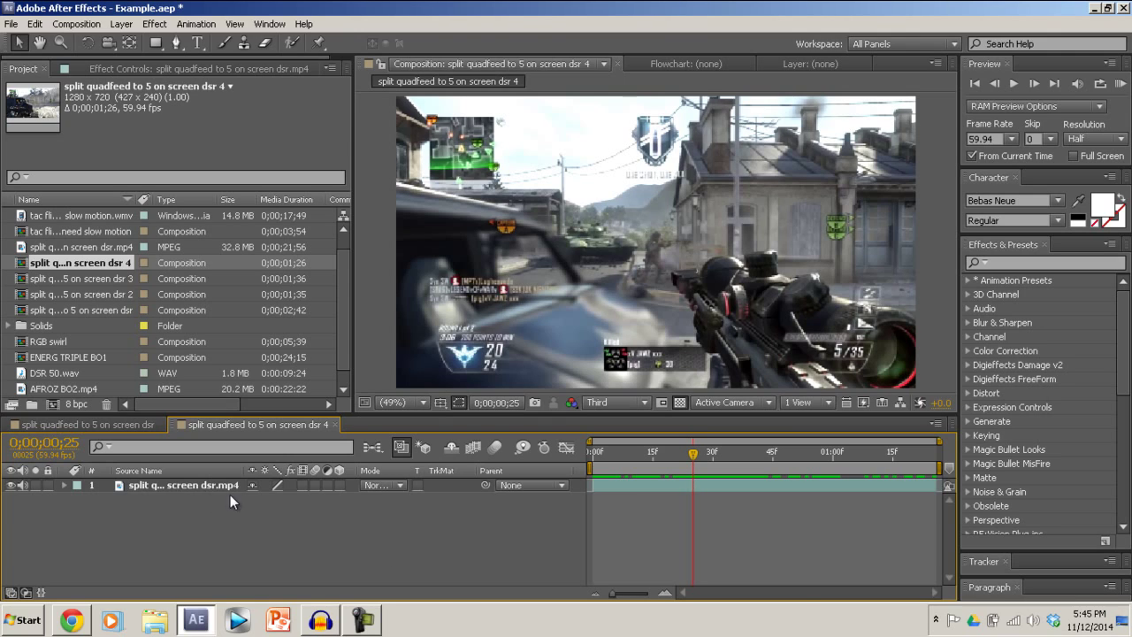
{"action": "left_click", "coordinate": [184, 485]}
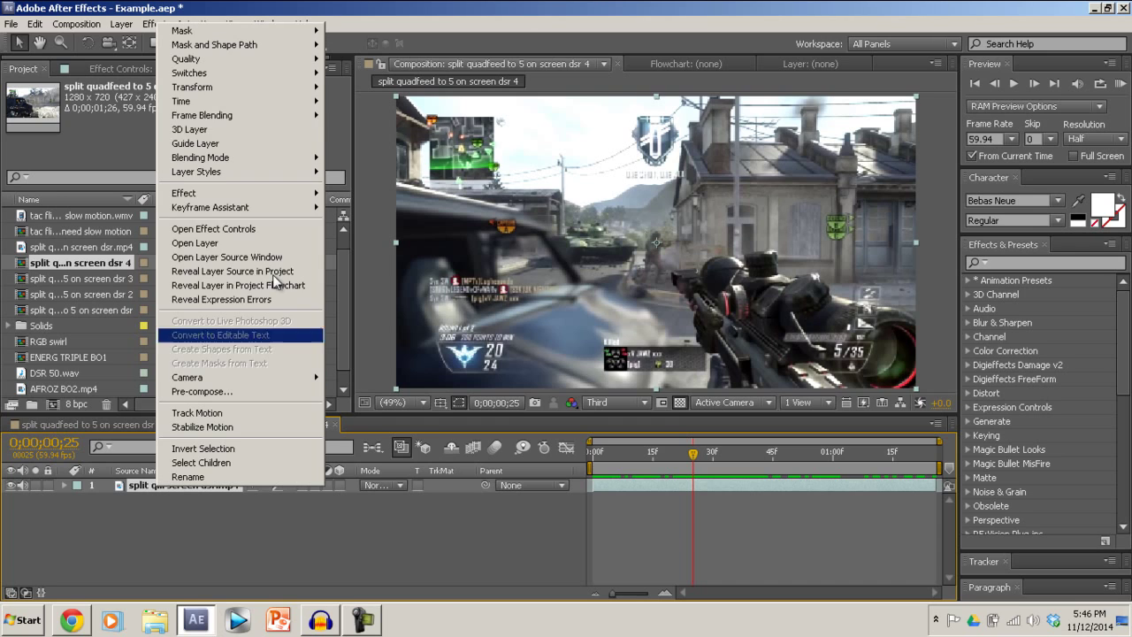
{"action": "mouse_move", "coordinate": [180, 101]}
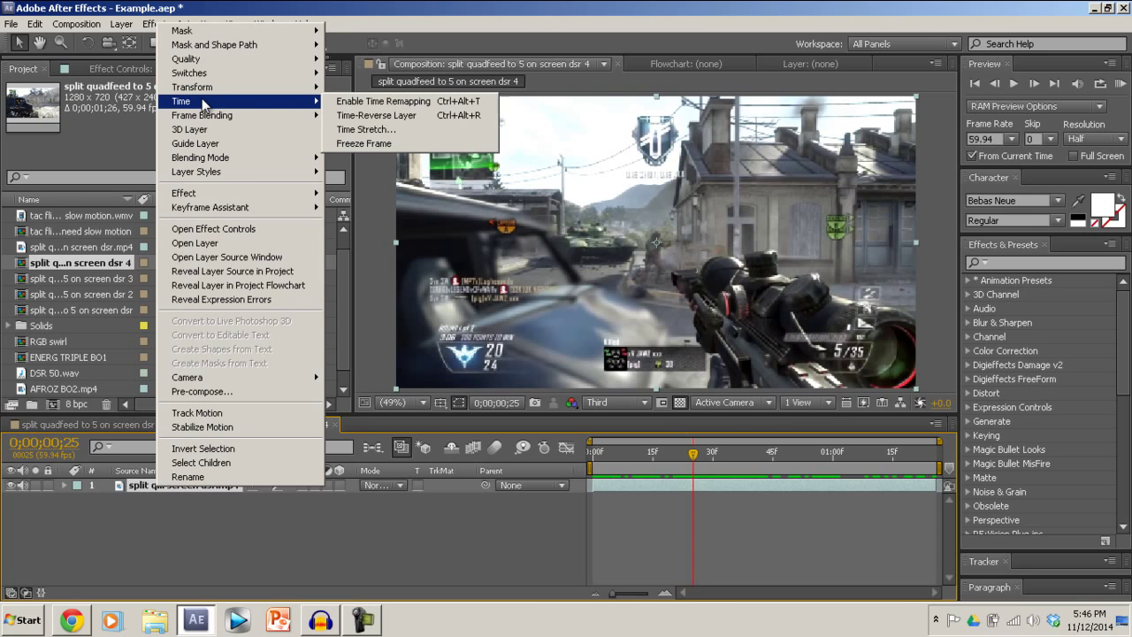
{"action": "left_click", "coordinate": [382, 101]}
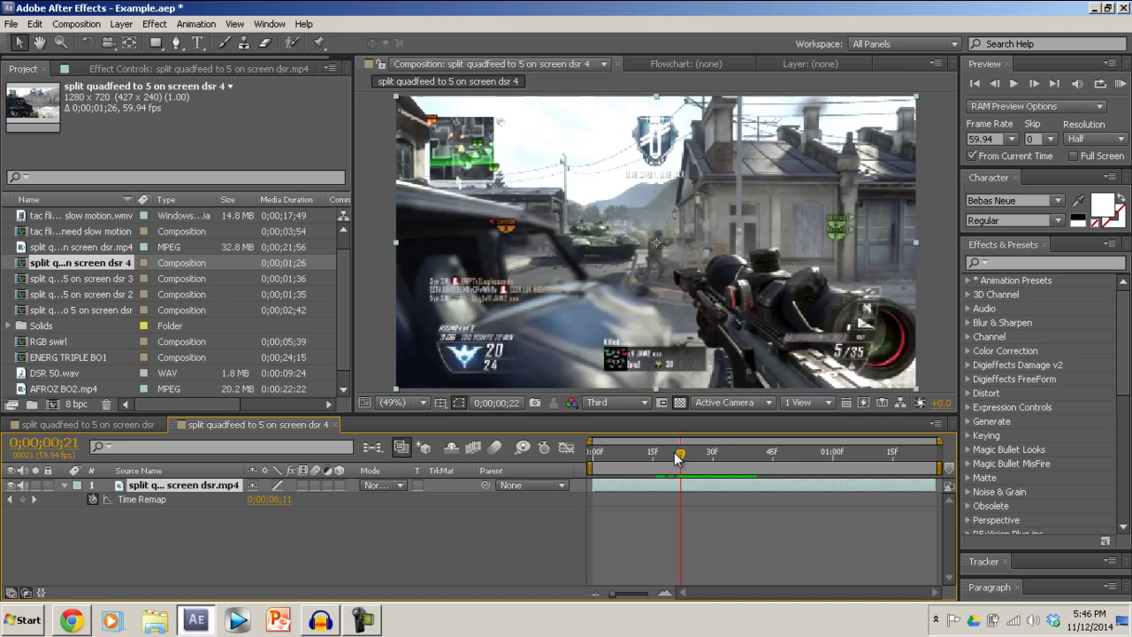
Place time-remap keyframes at the scope start and full-scope frames, reposition them, and preview the retiming
{"action": "left_click_drag", "start_coordinate": [680, 453], "coordinate": [646, 452]}
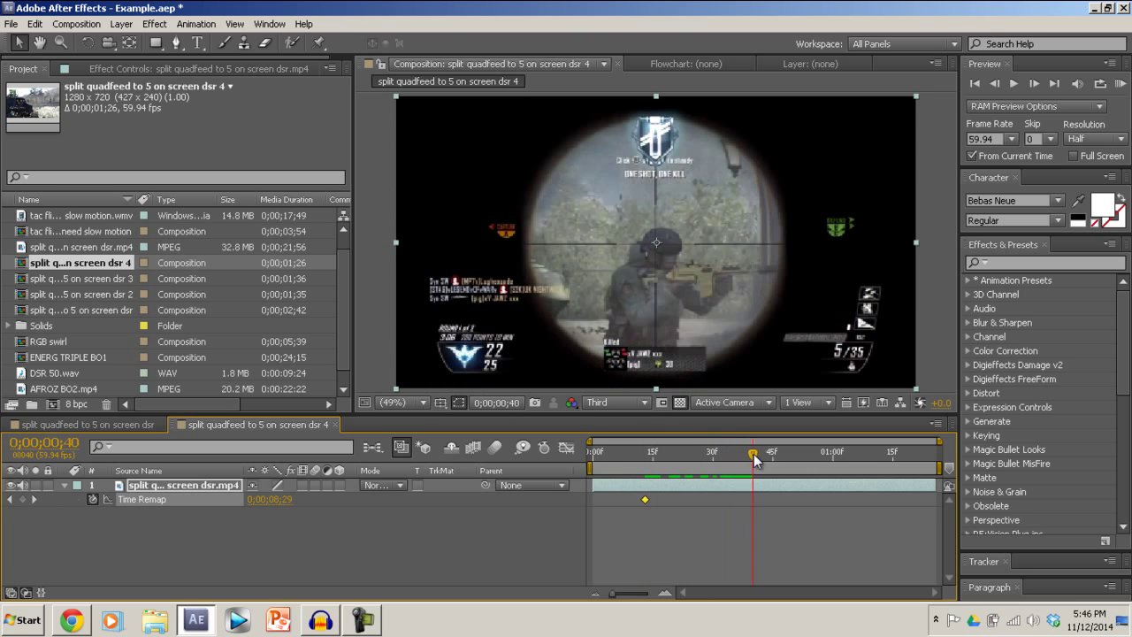
{"action": "left_click_drag", "start_coordinate": [752, 453], "coordinate": [728, 452]}
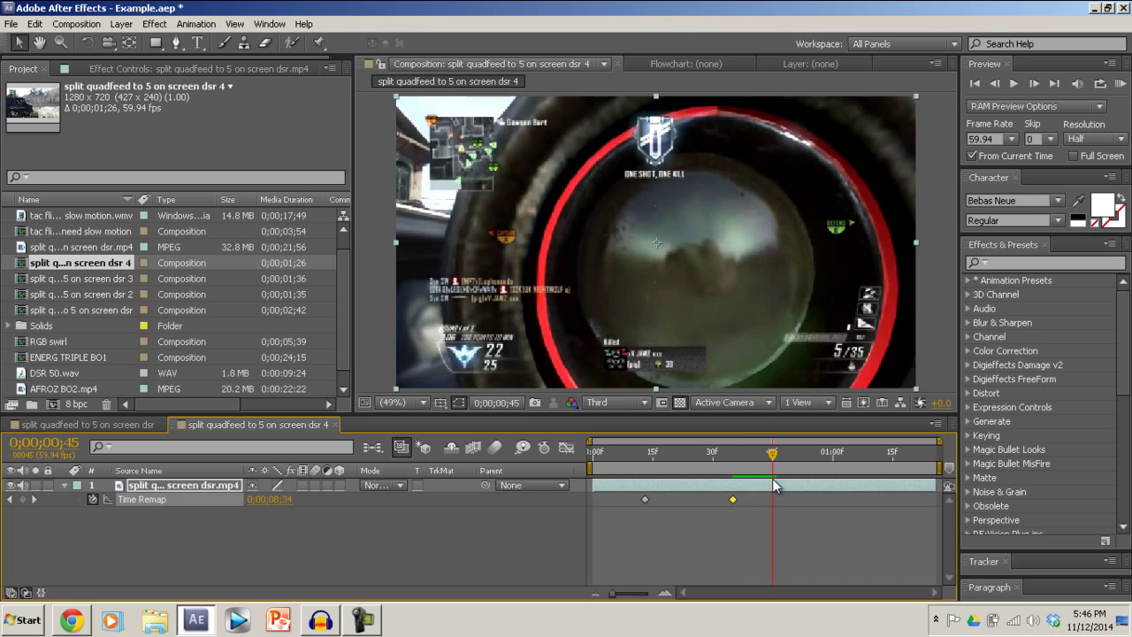
{"action": "key", "text": "ctrl"}
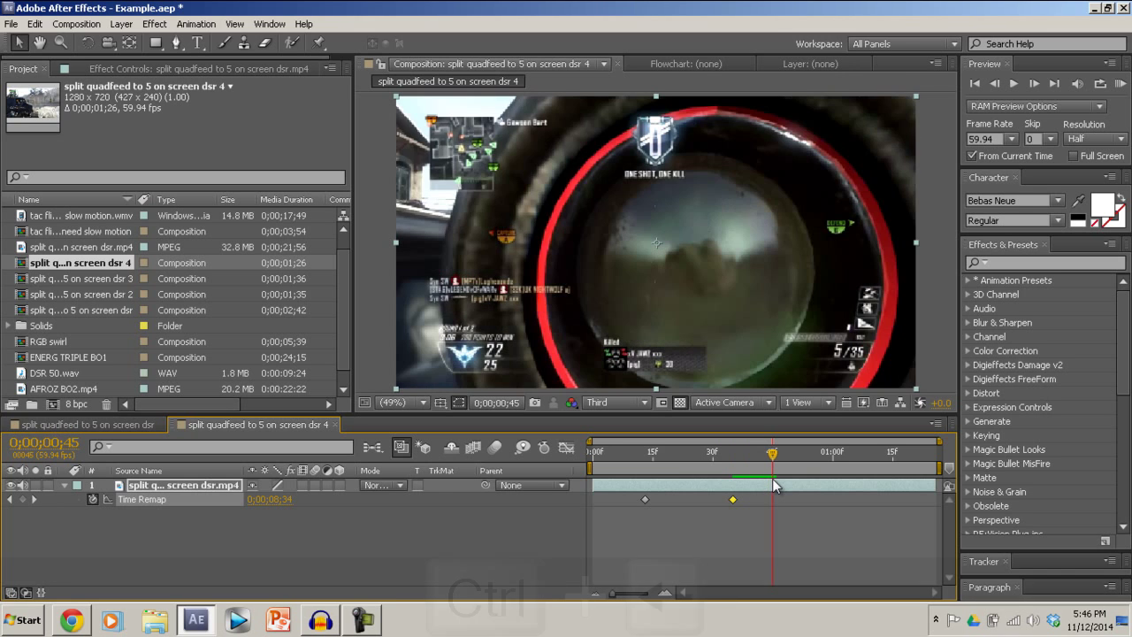
{"action": "key", "text": "ctrl+Left"}
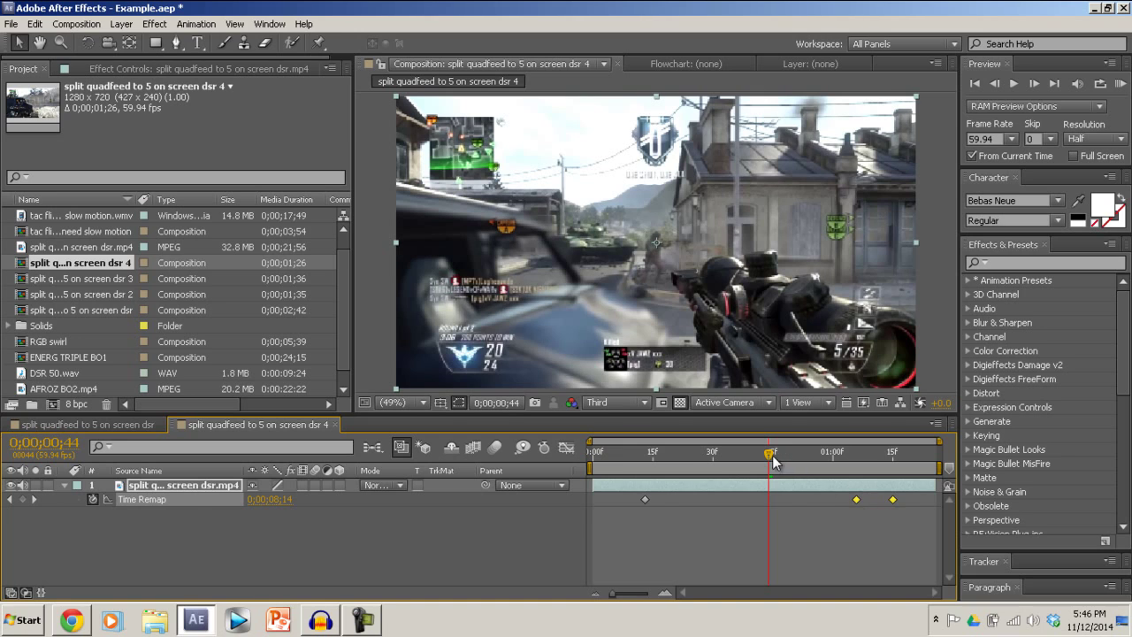
{"action": "left_click_drag", "start_coordinate": [774, 453], "coordinate": [602, 453]}
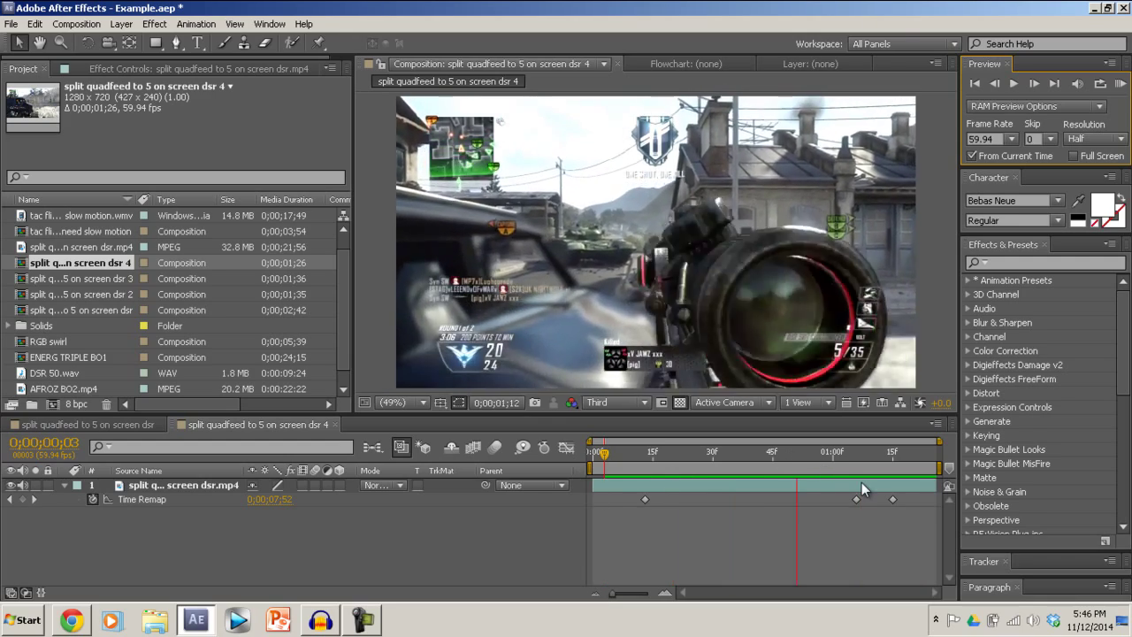
{"action": "left_click", "coordinate": [859, 453]}
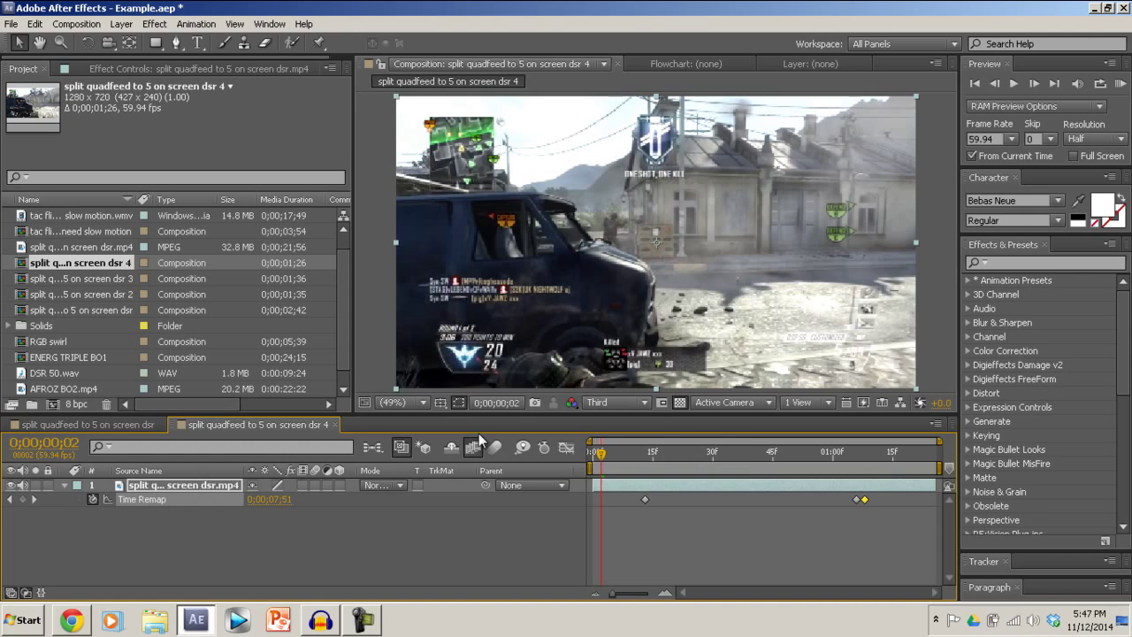
{"action": "mouse_move", "coordinate": [474, 446]}
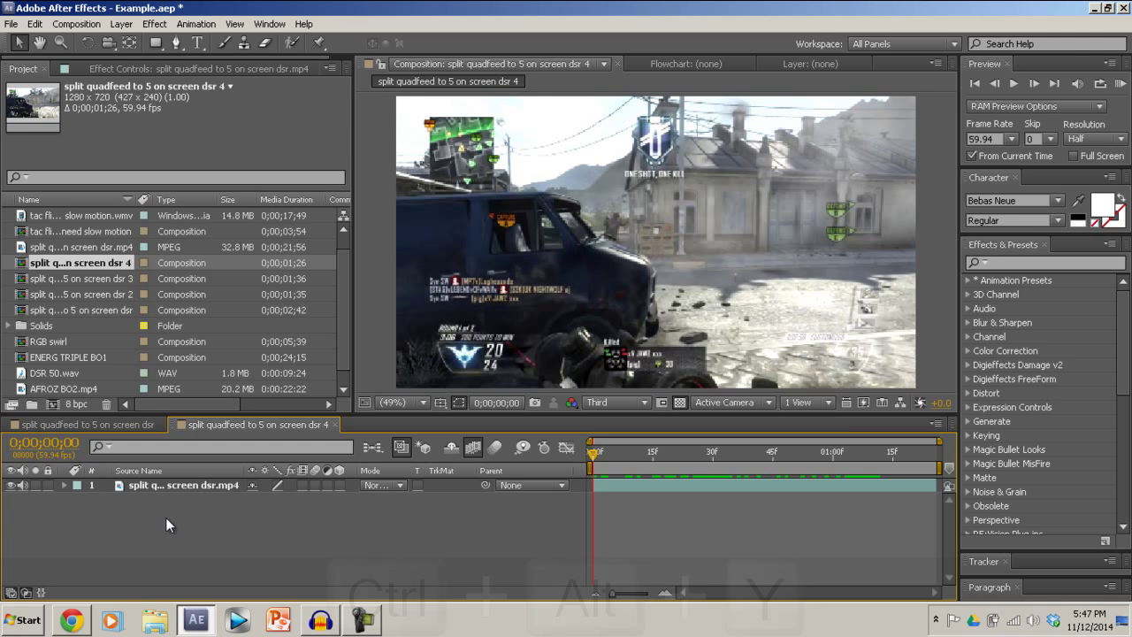
Add a new adjustment layer above the clip and apply S_WarpChroma to it
{"action": "key", "text": "ctrl+alt+y"}
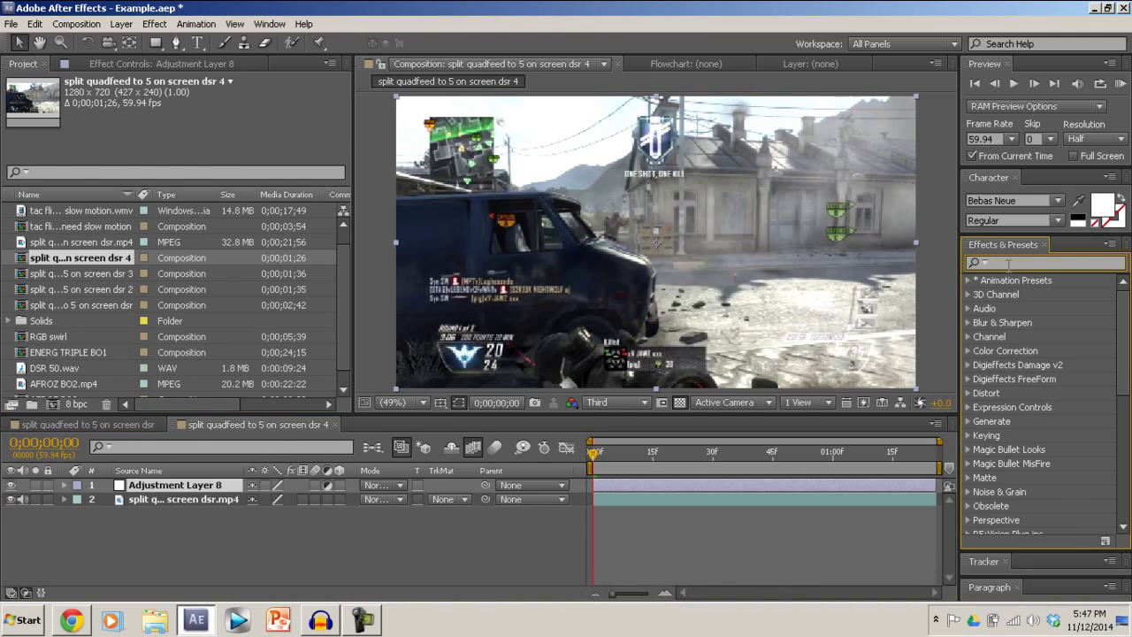
{"action": "type", "text": "s_warpchrom"}
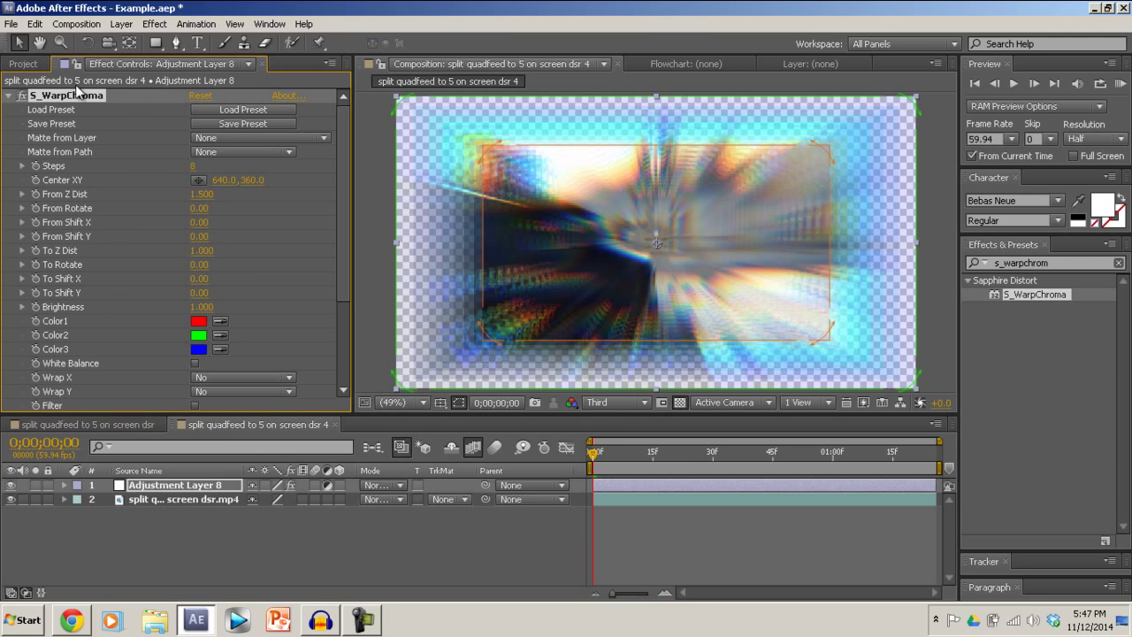
{"action": "left_click", "coordinate": [202, 167]}
{"action": "type", "text": "32"}
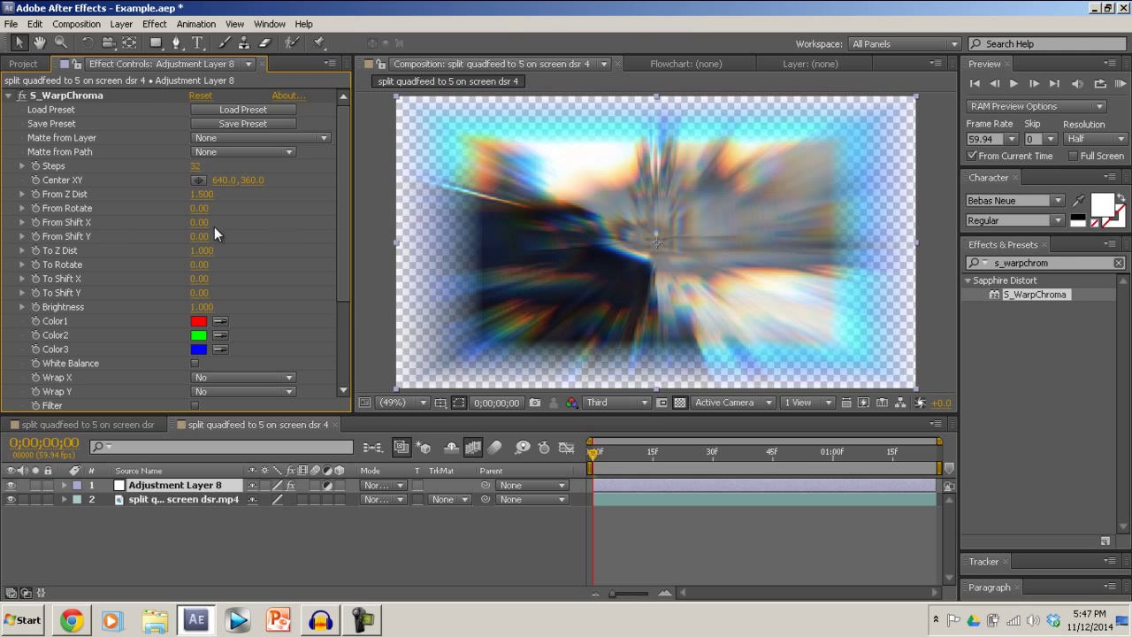
{"action": "mouse_move", "coordinate": [62, 209]}
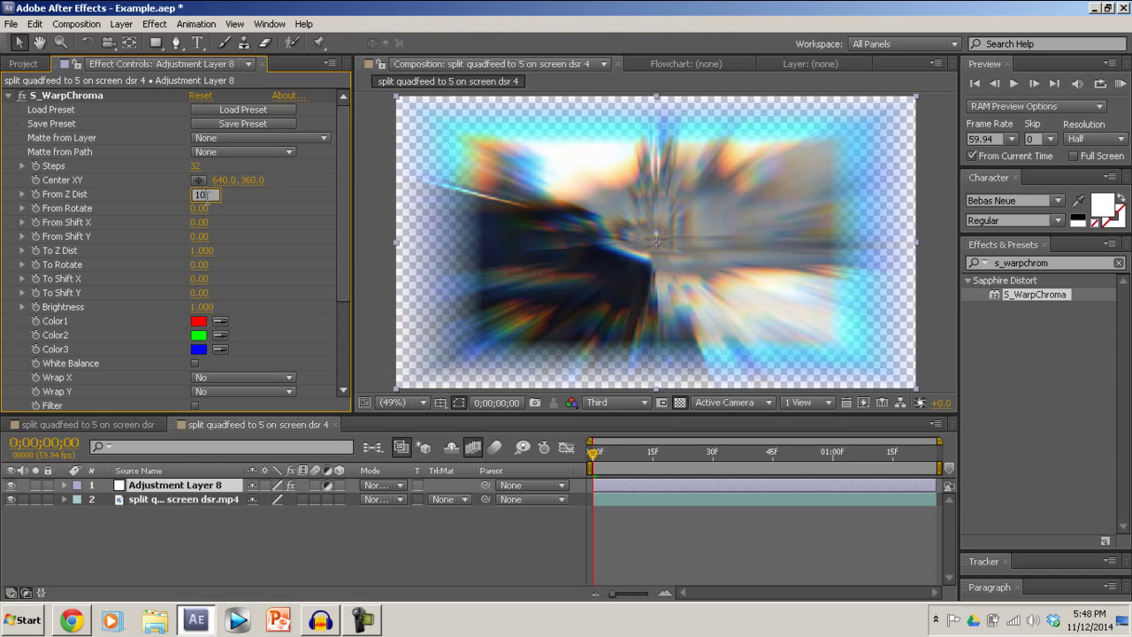
{"action": "type", "text": "1.001"}
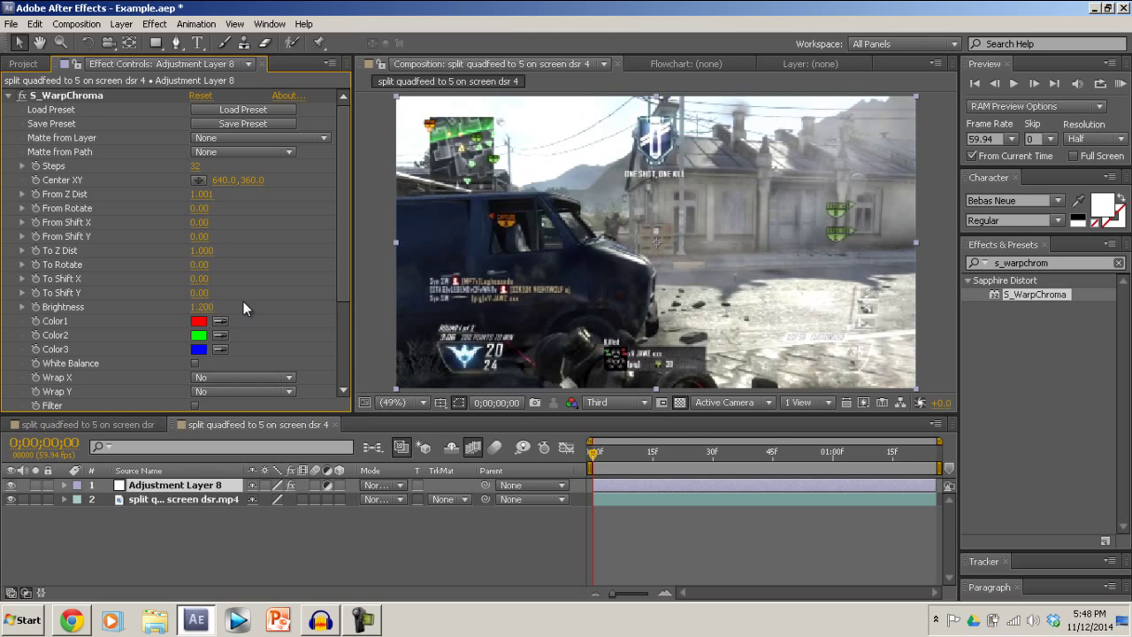
{"action": "scroll", "scroll_direction": "down", "scroll_amount": 3}
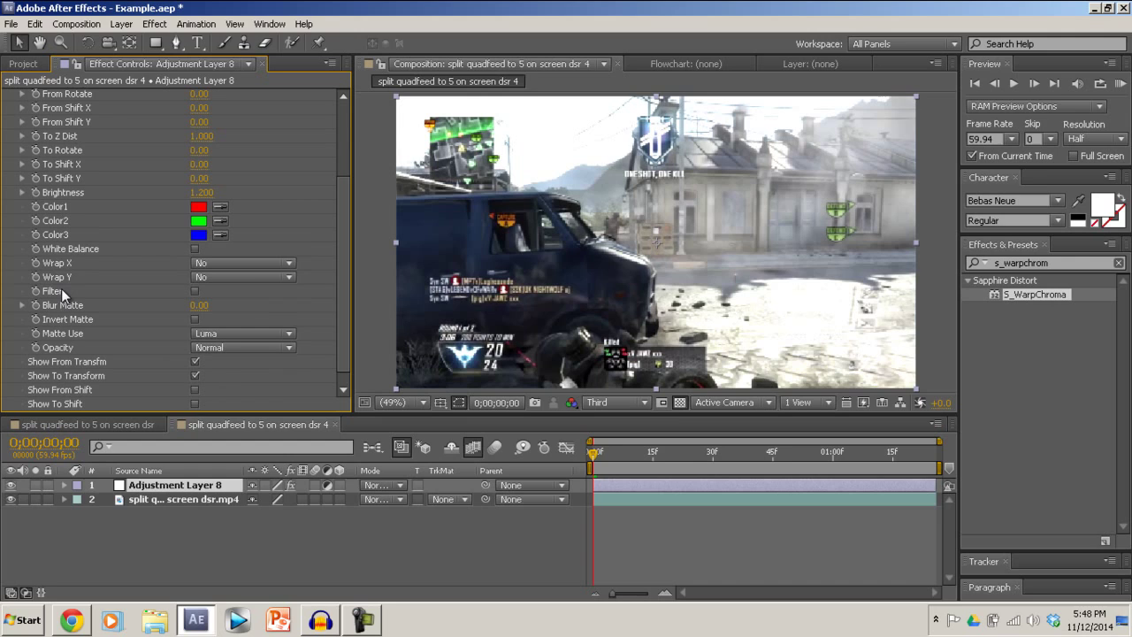
{"action": "left_click", "coordinate": [244, 262]}
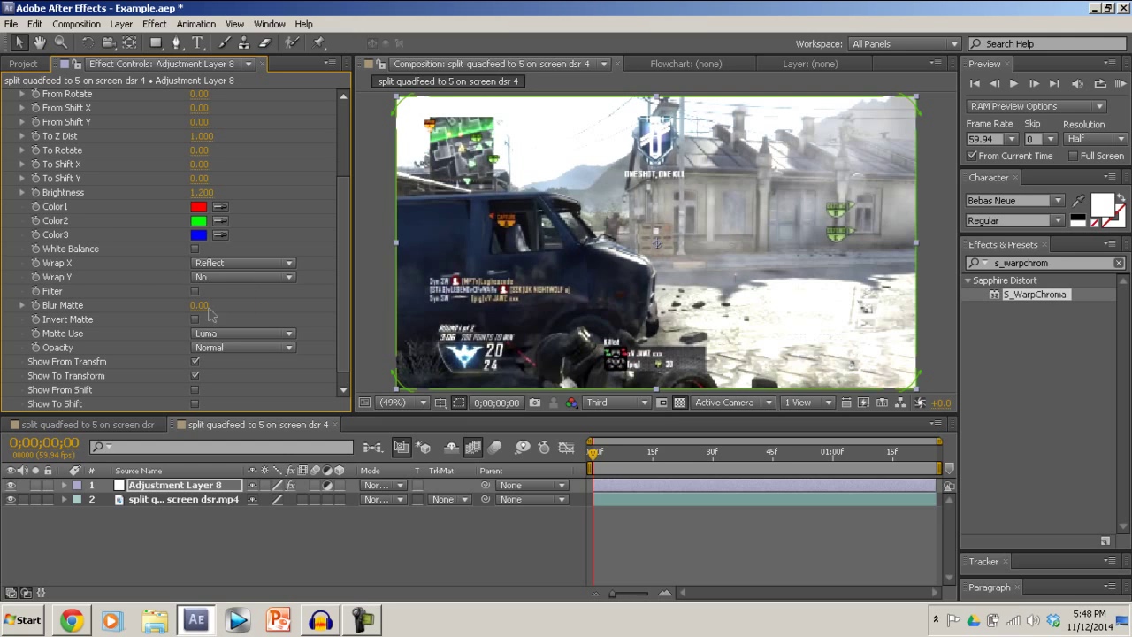
{"action": "left_click", "coordinate": [244, 276]}
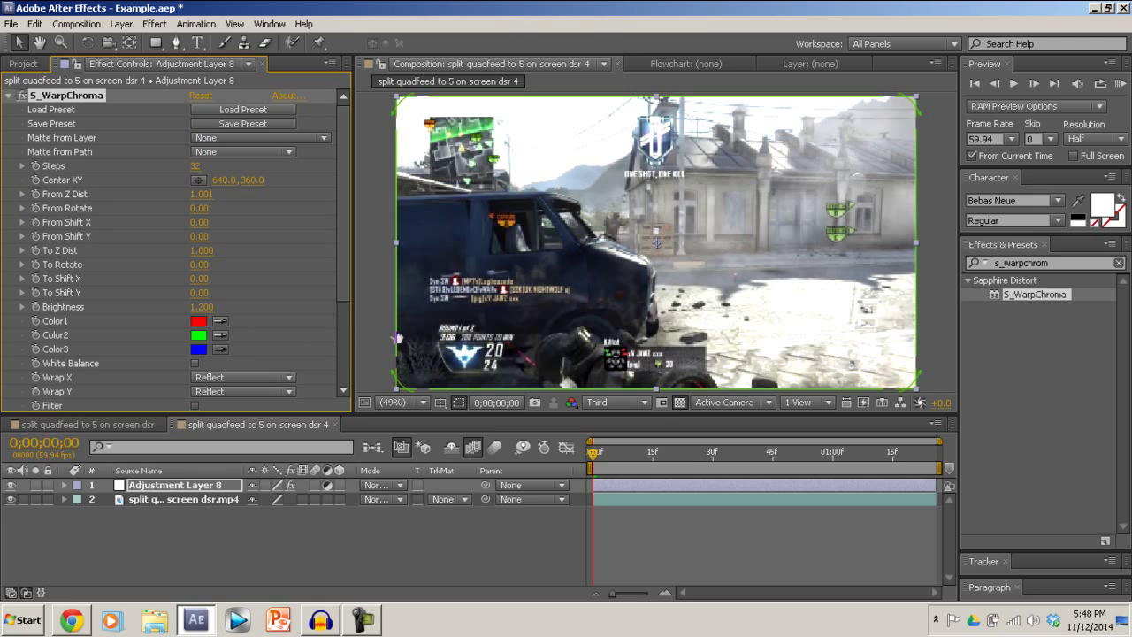
{"action": "mouse_move", "coordinate": [69, 506]}
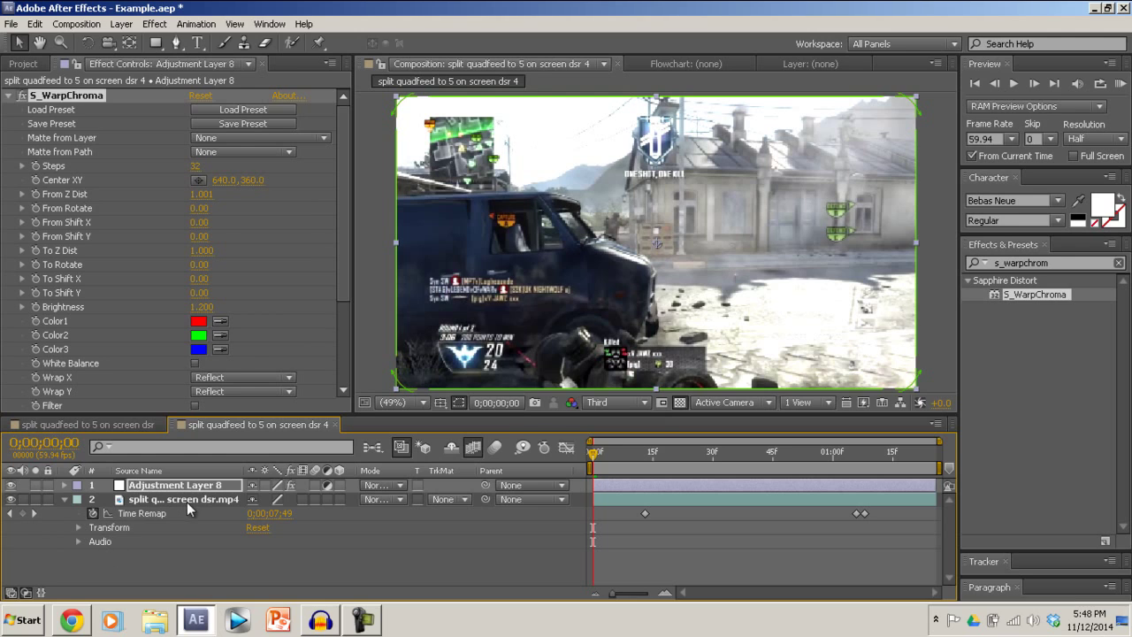
{"action": "mouse_move", "coordinate": [398, 537]}
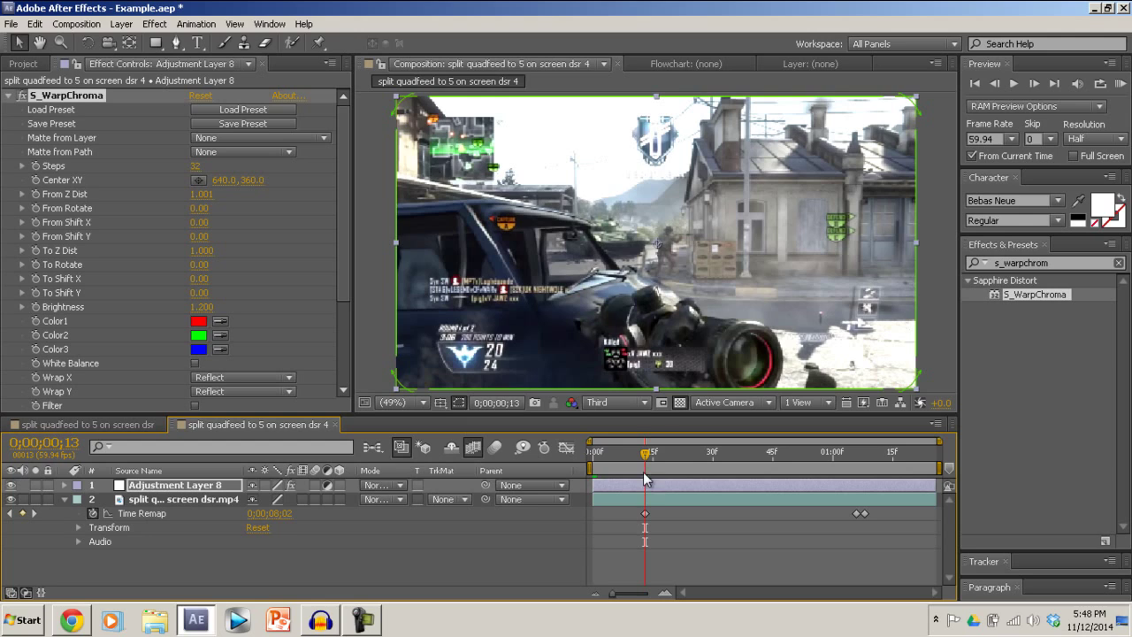
{"action": "mouse_move", "coordinate": [37, 198]}
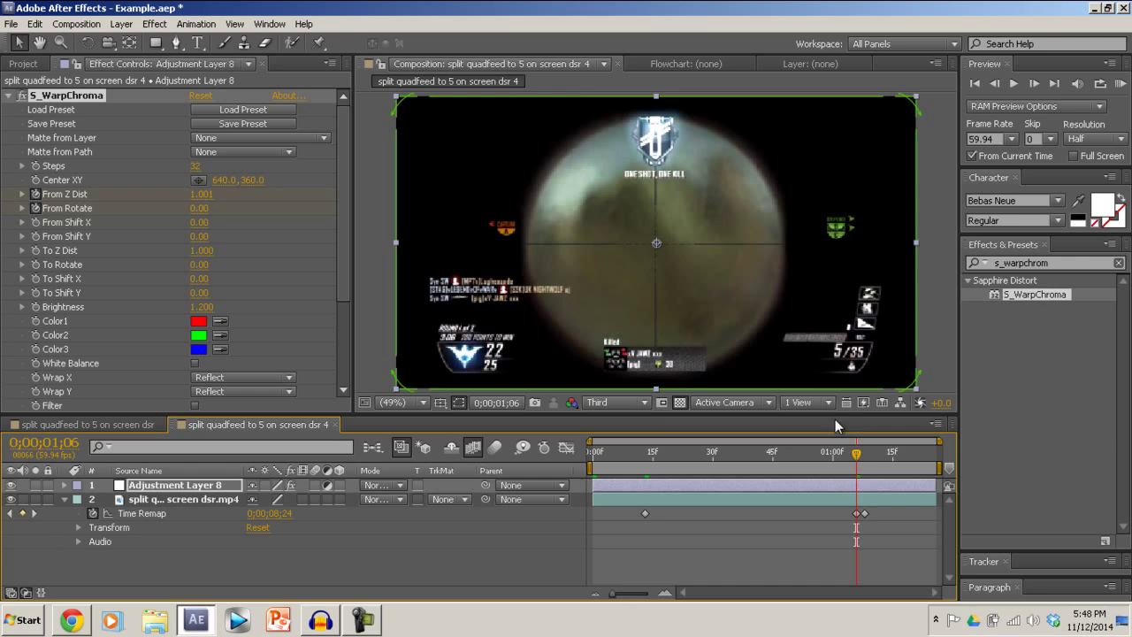
{"action": "mouse_move", "coordinate": [136, 201]}
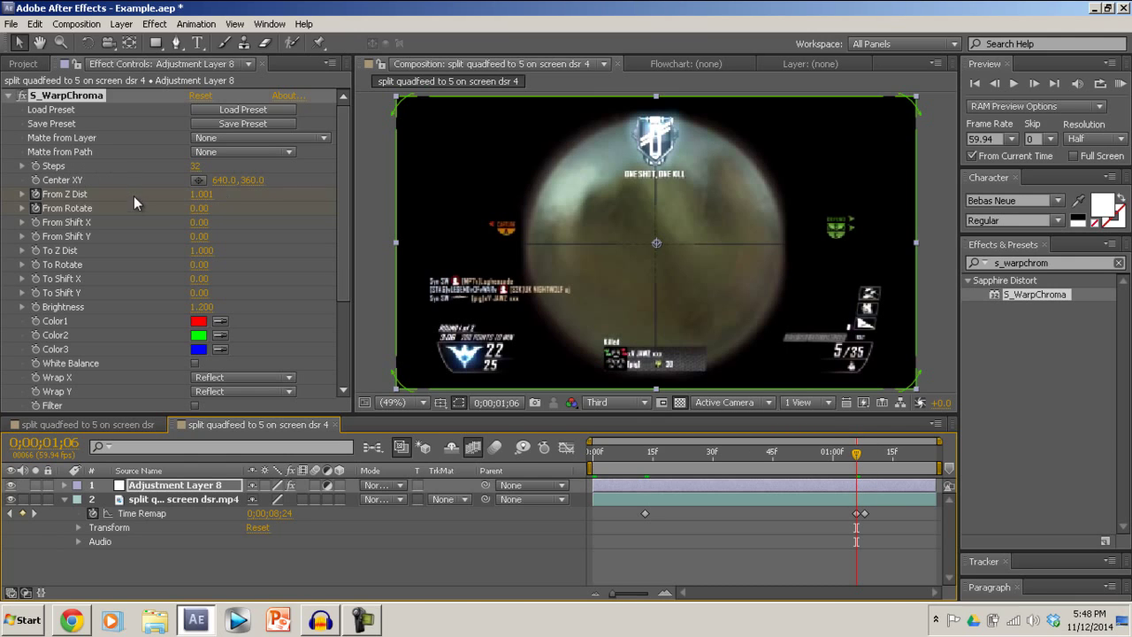
{"action": "mouse_move", "coordinate": [159, 206]}
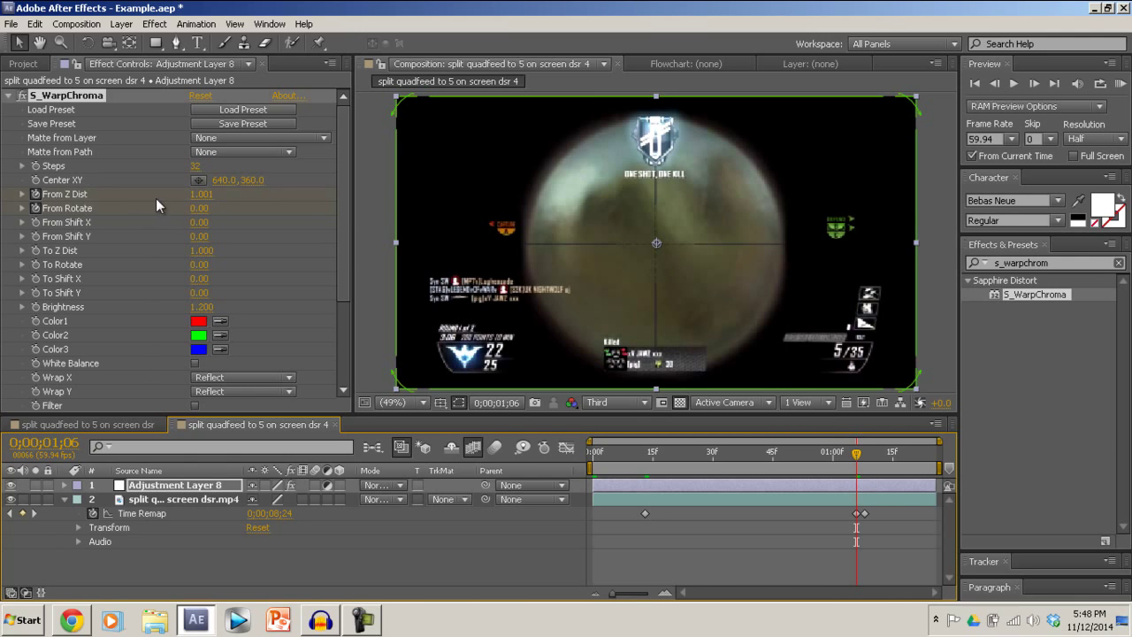
Keyframe From Z Dist and set From Rotate to 10.00 at the scope-in frame, then scrub back to check the swirl
{"action": "double_click", "coordinate": [203, 193]}
{"action": "type", "text": "1.591"}
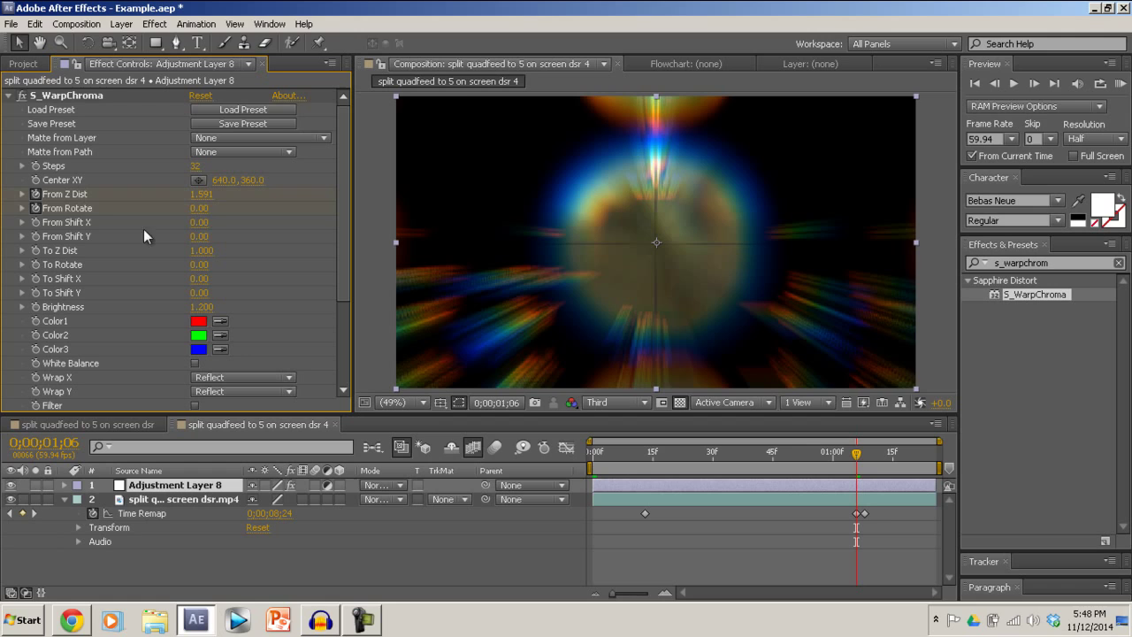
{"action": "double_click", "coordinate": [198, 208]}
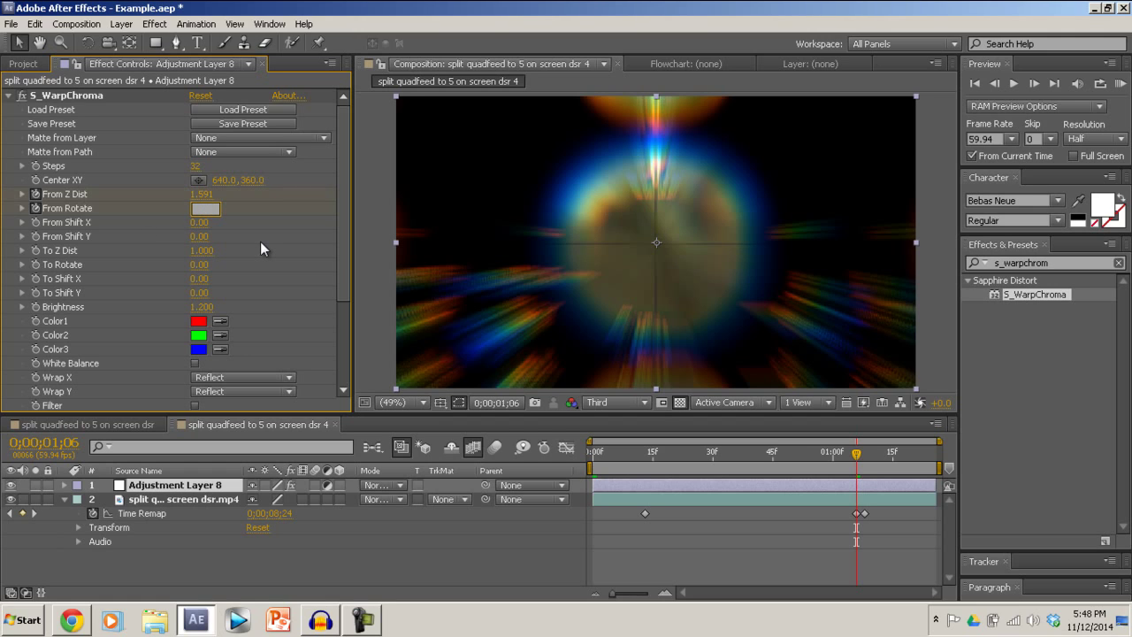
{"action": "type", "text": "10.00"}
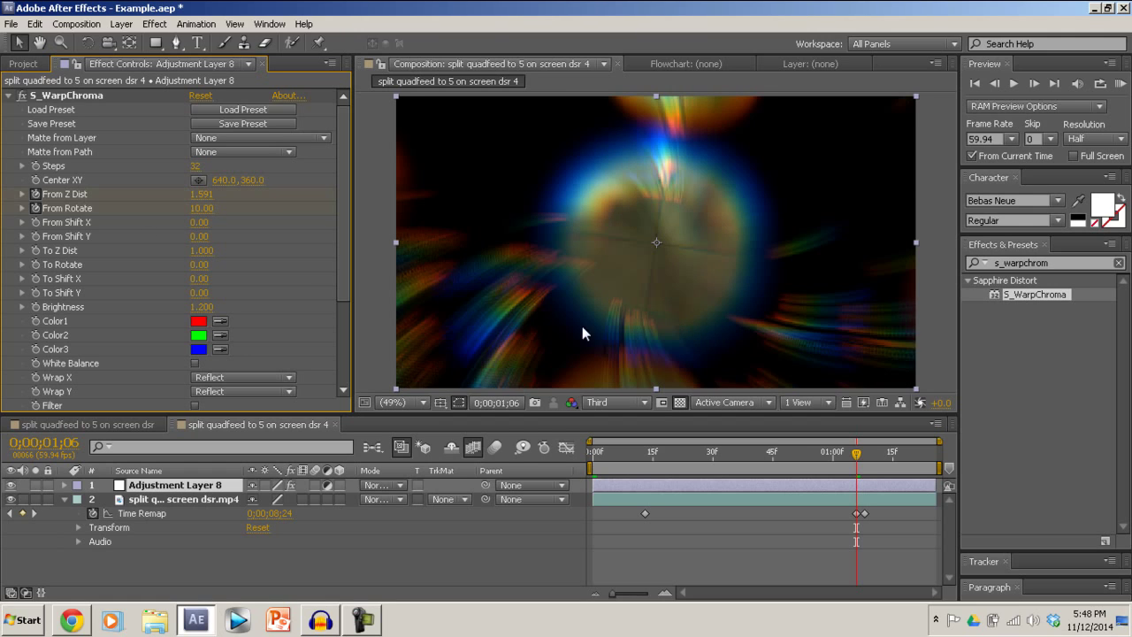
{"action": "left_click", "coordinate": [765, 451]}
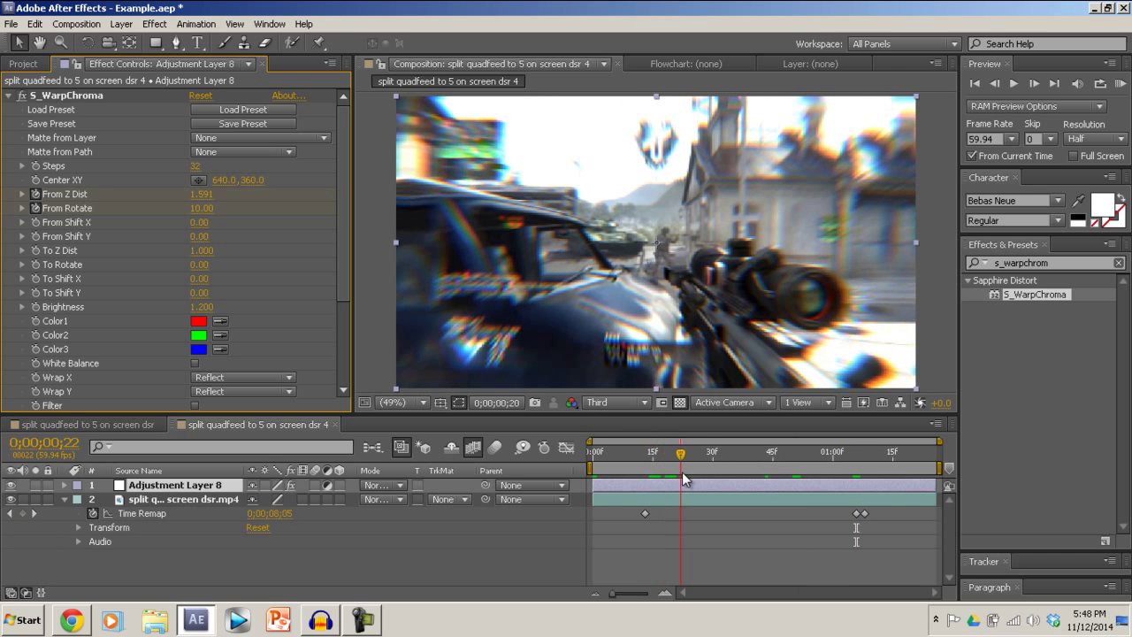
{"action": "left_click", "coordinate": [796, 470]}
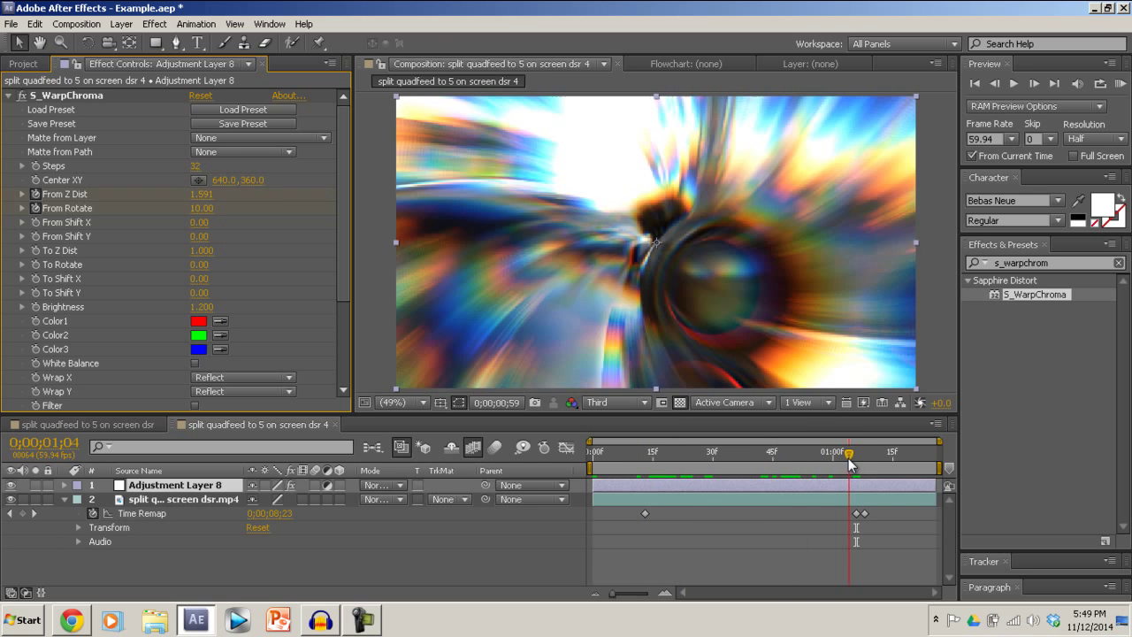
{"action": "left_click_drag", "start_coordinate": [849, 451], "coordinate": [793, 451]}
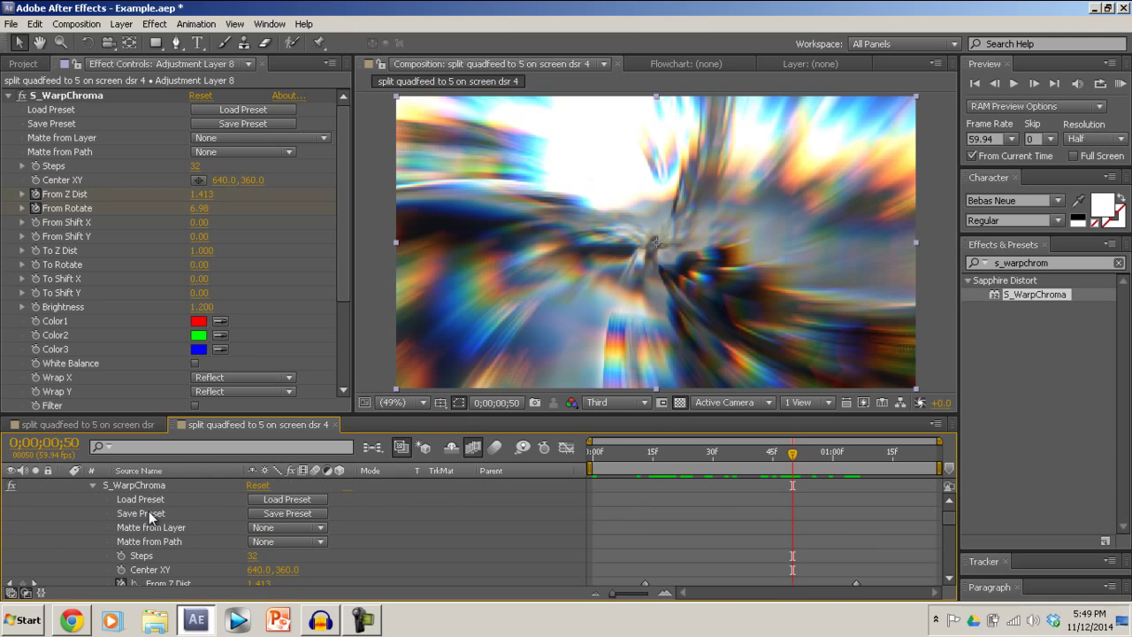
{"action": "mouse_move", "coordinate": [220, 524]}
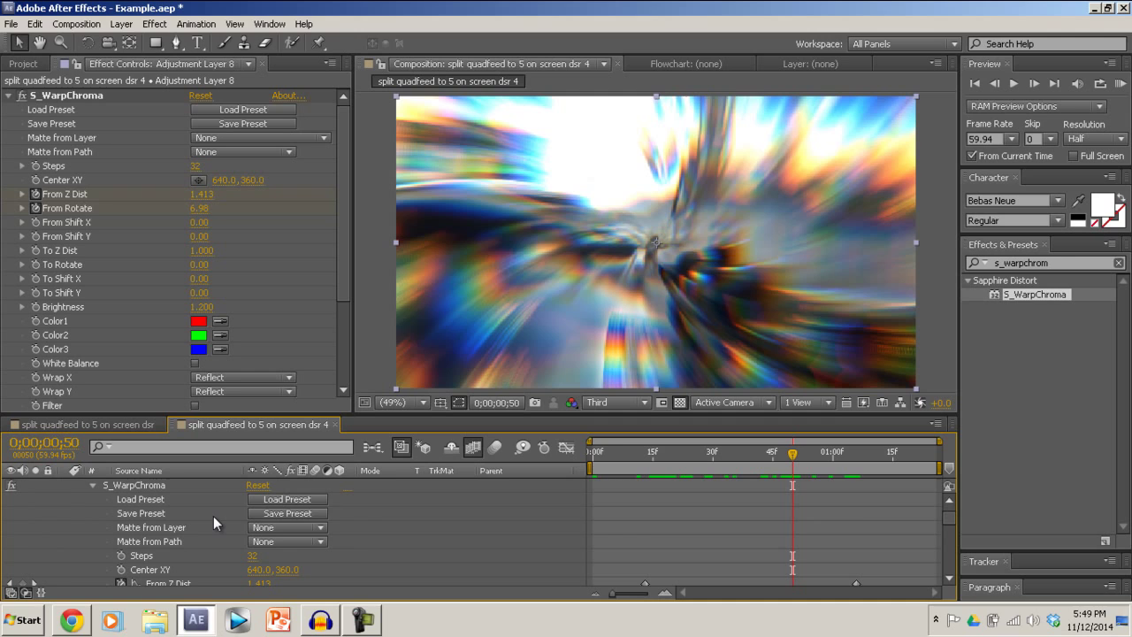
{"action": "scroll", "scroll_direction": "down", "scroll_amount": 3}
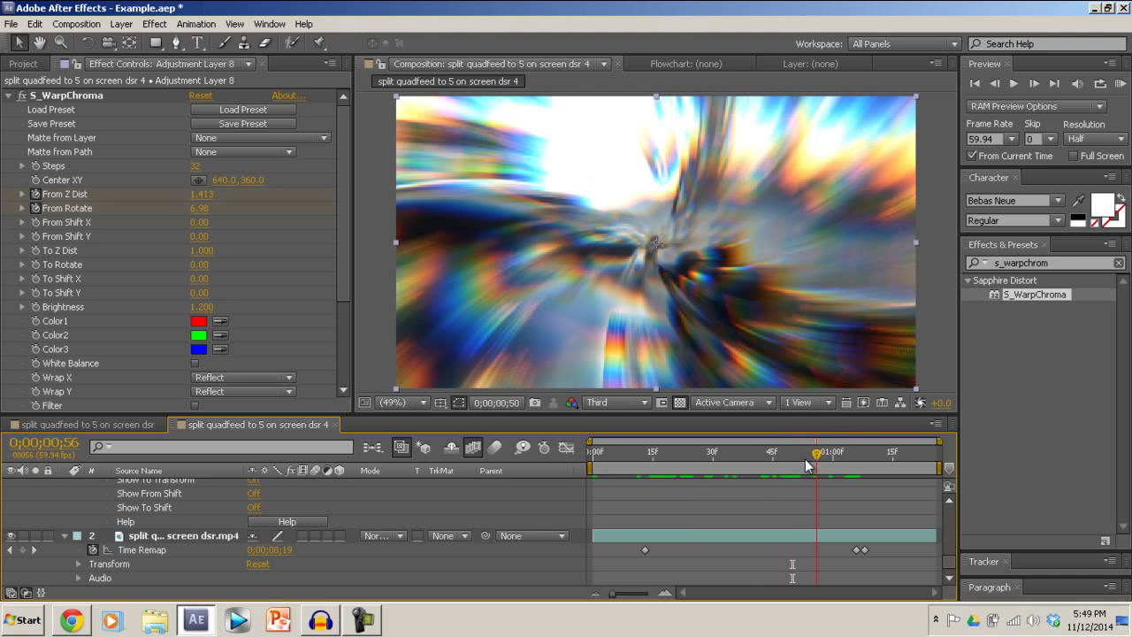
{"action": "left_click_drag", "start_coordinate": [805, 464], "coordinate": [750, 463]}
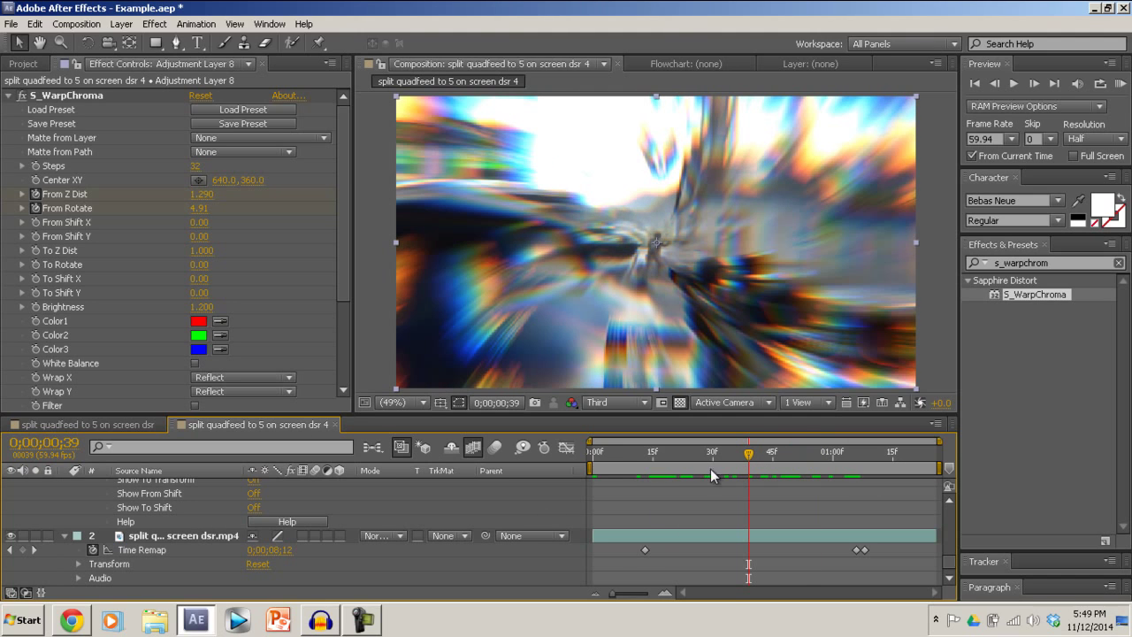
{"action": "mouse_move", "coordinate": [427, 510]}
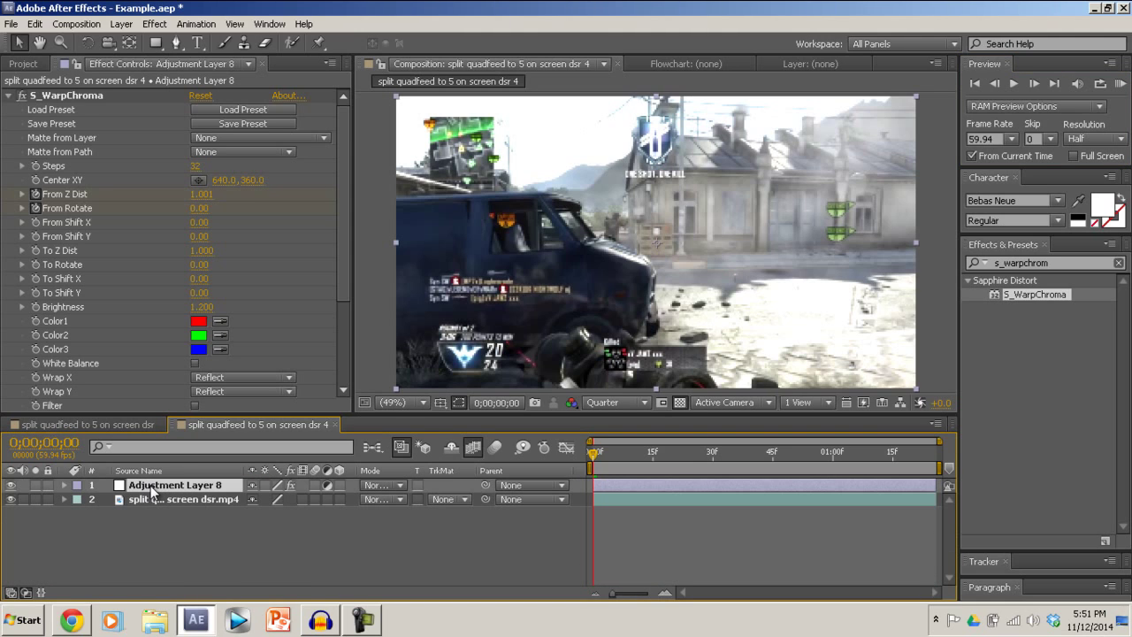
Set an Opacity keyframe on Adjustment Layer 8 at the footage's first time-remap keyframe and check a later frame
{"action": "left_click", "coordinate": [64, 485]}
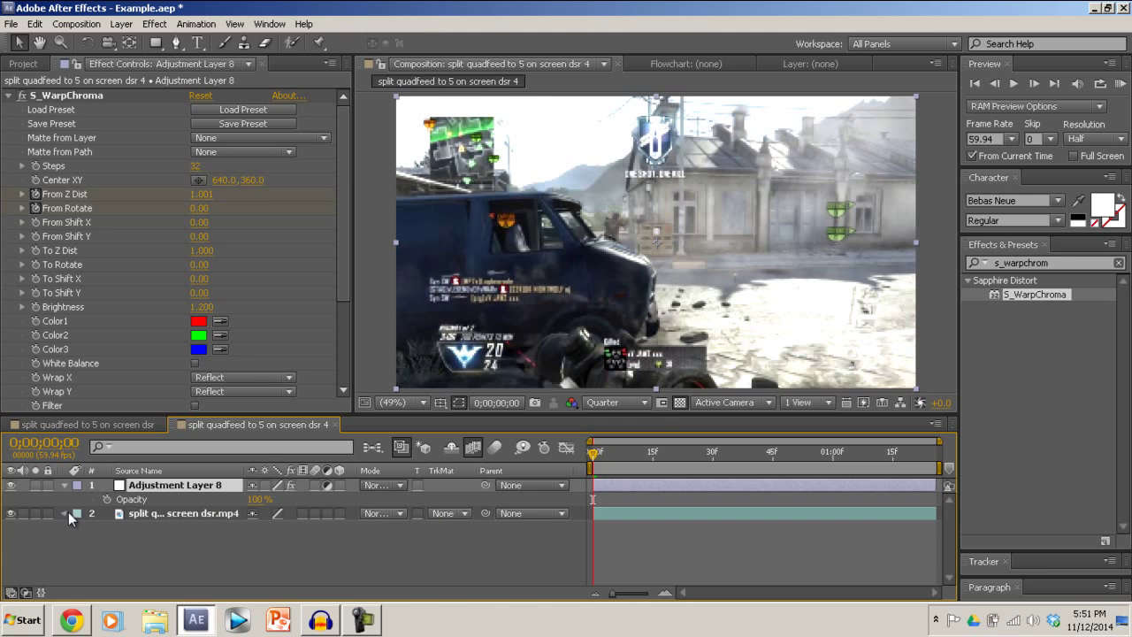
{"action": "left_click", "coordinate": [63, 513]}
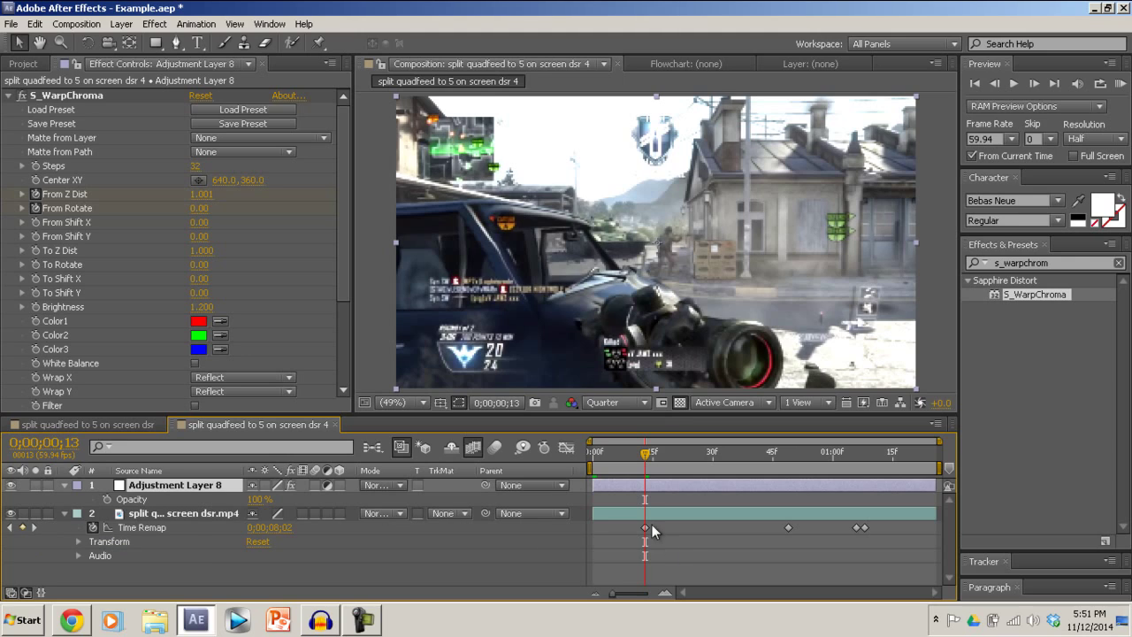
{"action": "mouse_move", "coordinate": [109, 504]}
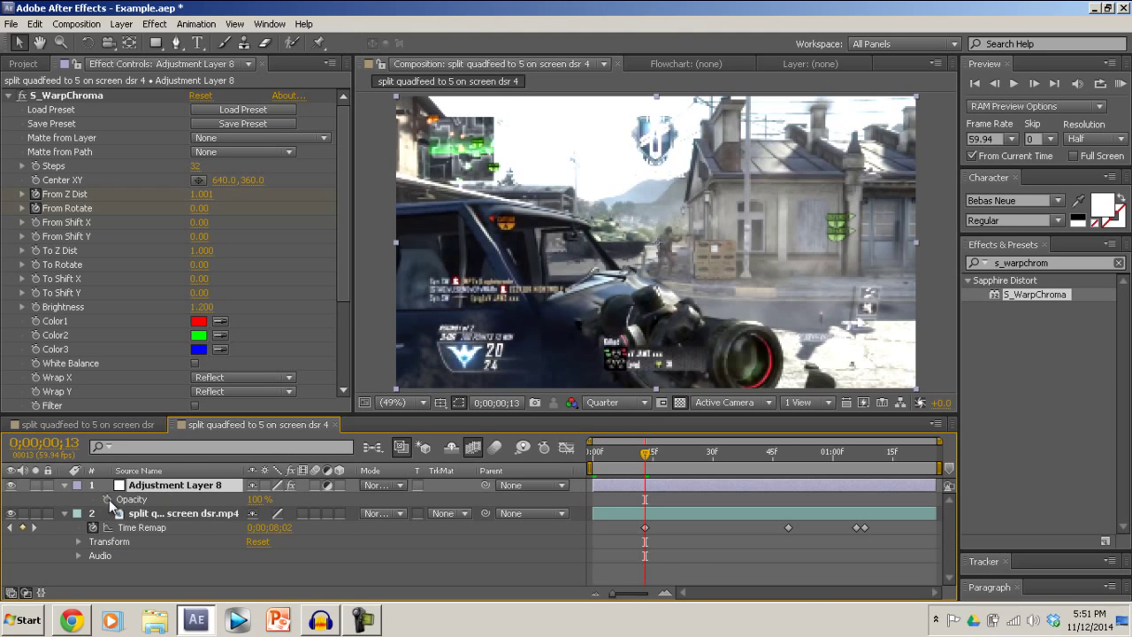
{"action": "left_click", "coordinate": [106, 499]}
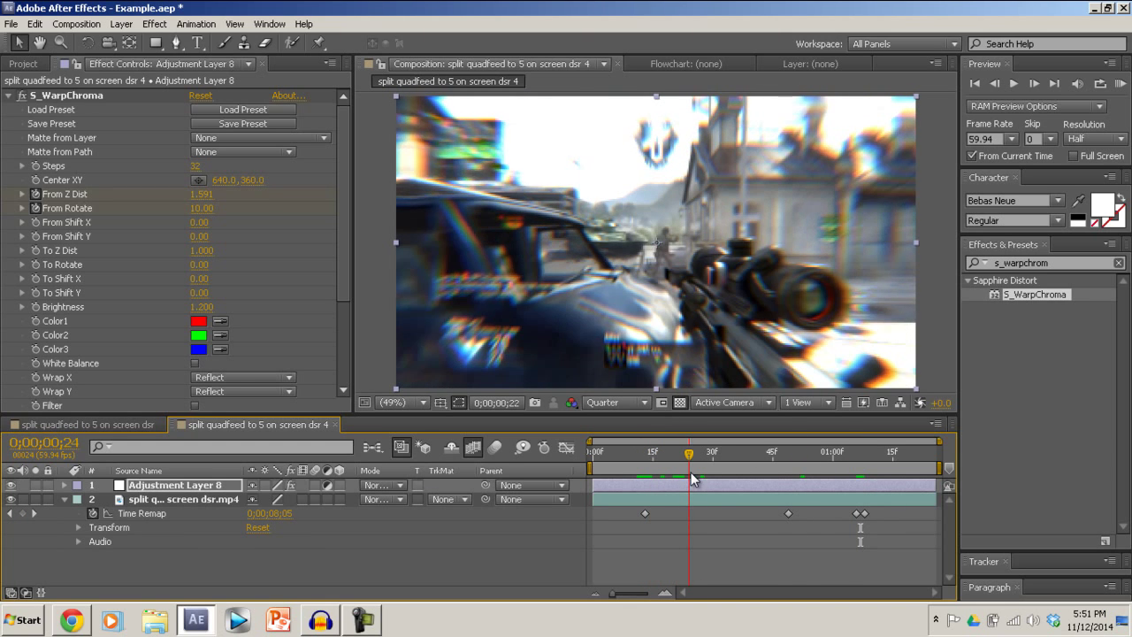
{"action": "left_click", "coordinate": [868, 453]}
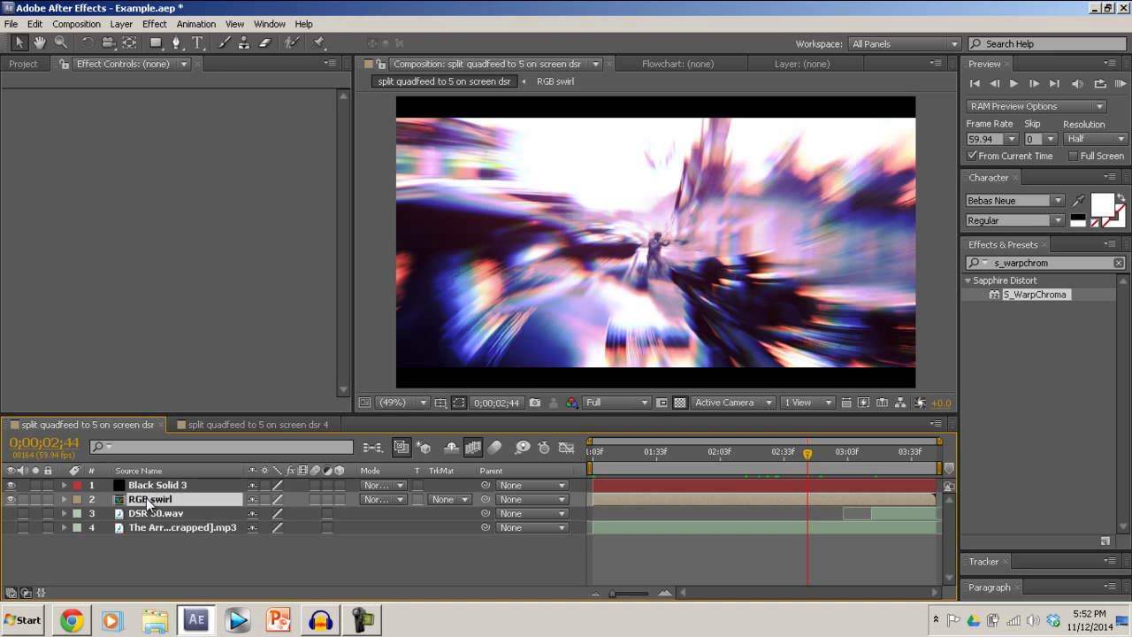
Select the Looks Adjustment Layer 3 in the RGB swirl comp to copy into the dsr 4 comp
{"action": "left_click", "coordinate": [556, 82]}
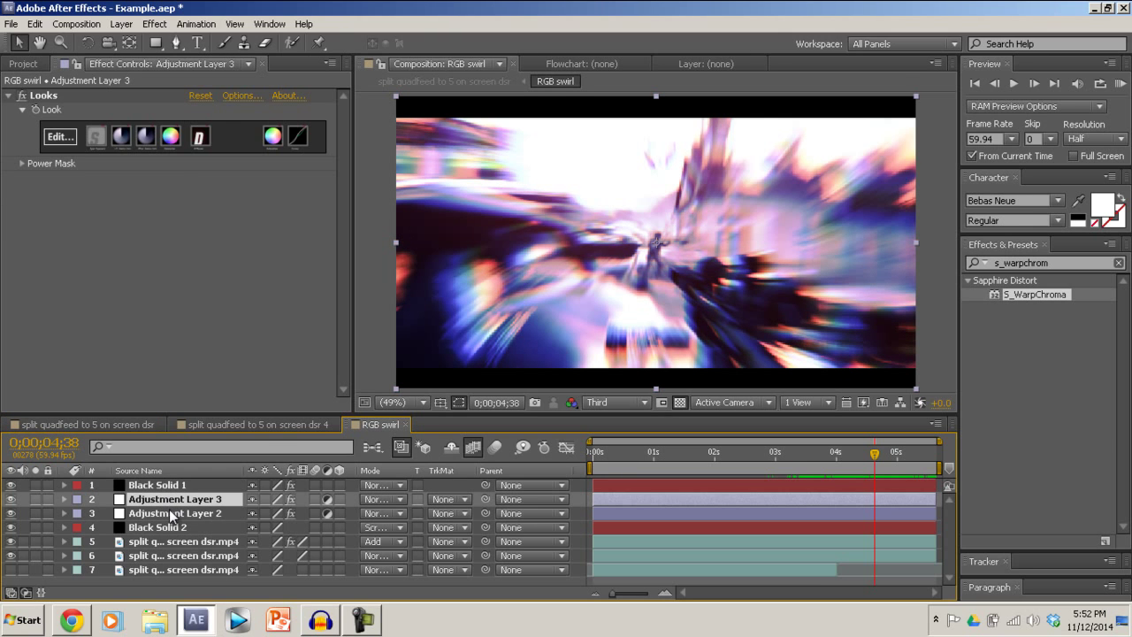
{"action": "left_click", "coordinate": [255, 424]}
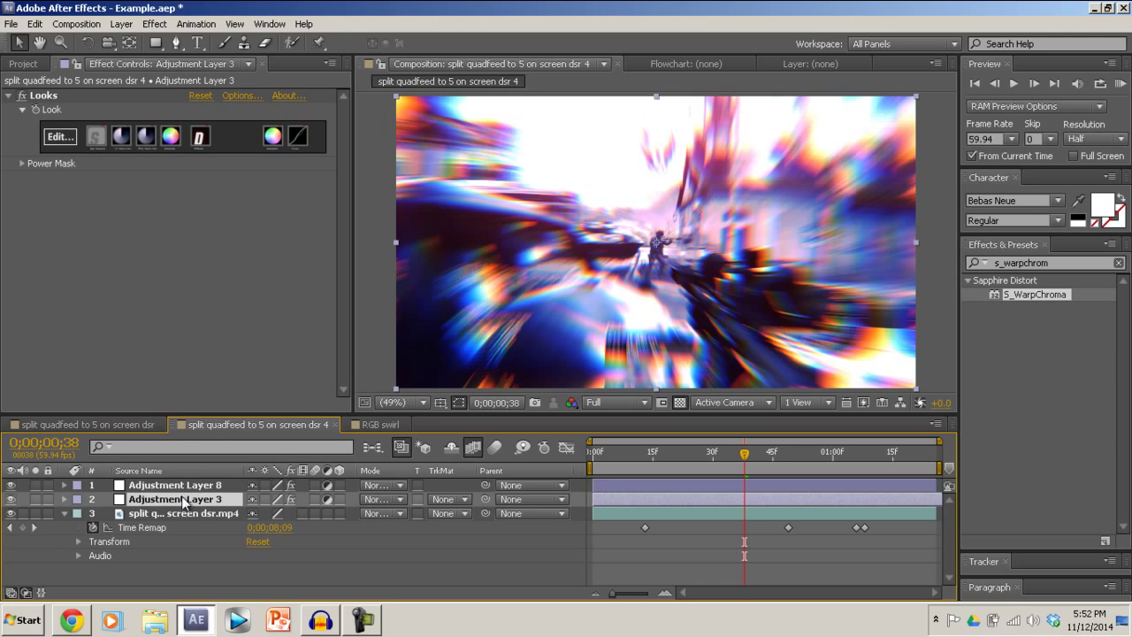
Move Adjustment Layer 3 (Looks) above Adjustment Layer 8 (WarpChroma) and scrub back to preview
{"action": "left_click_drag", "start_coordinate": [177, 499], "coordinate": [177, 481]}
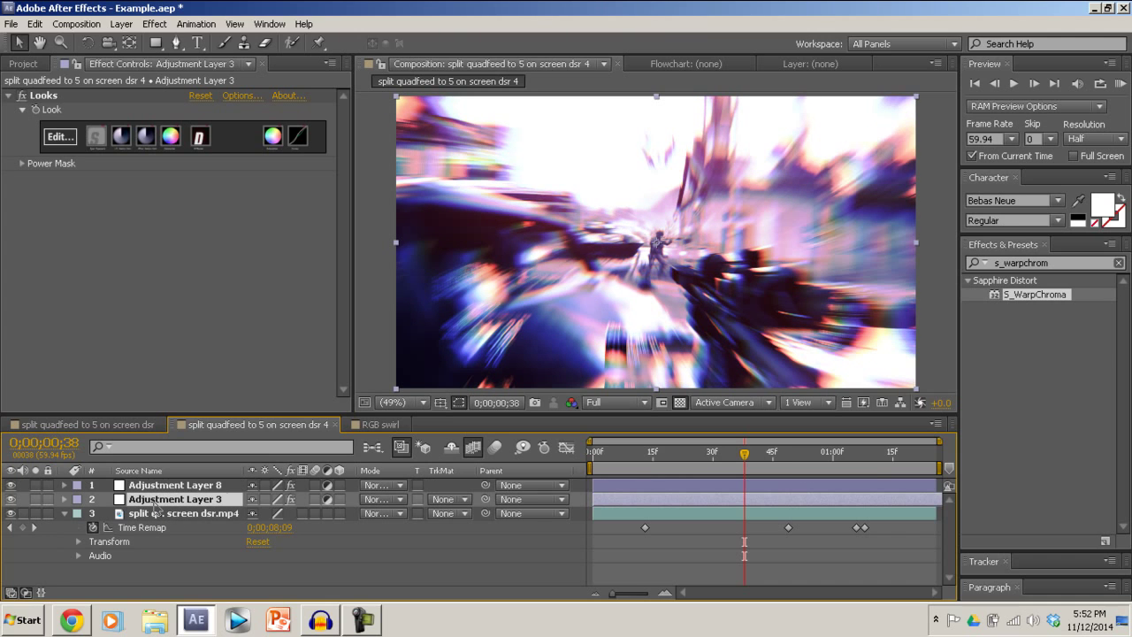
{"action": "mouse_move", "coordinate": [658, 232]}
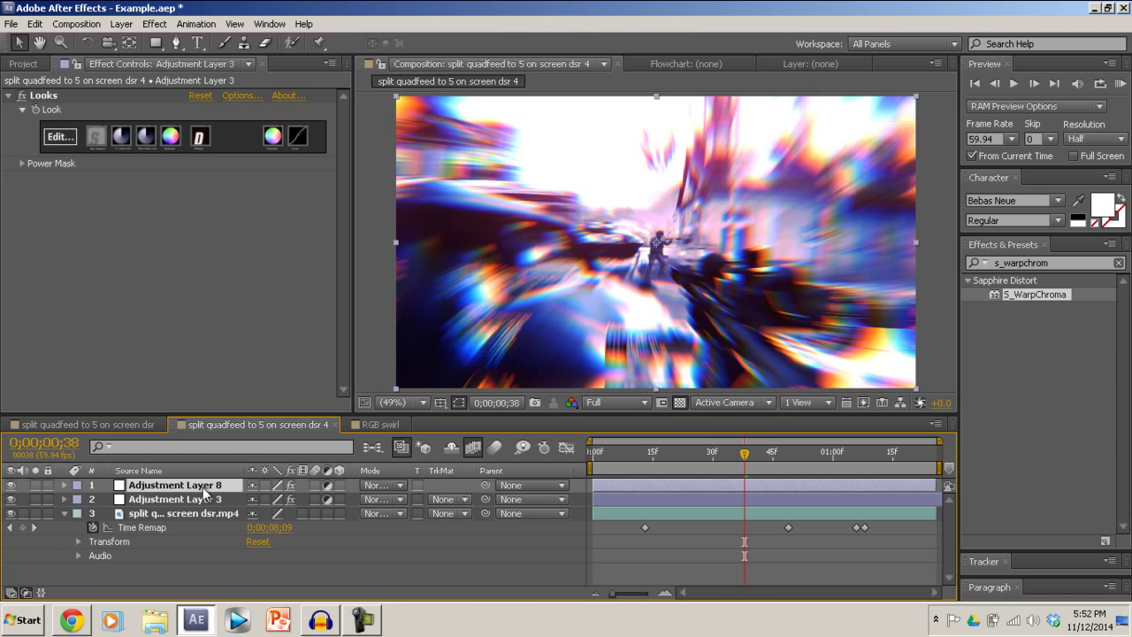
{"action": "left_click", "coordinate": [177, 484]}
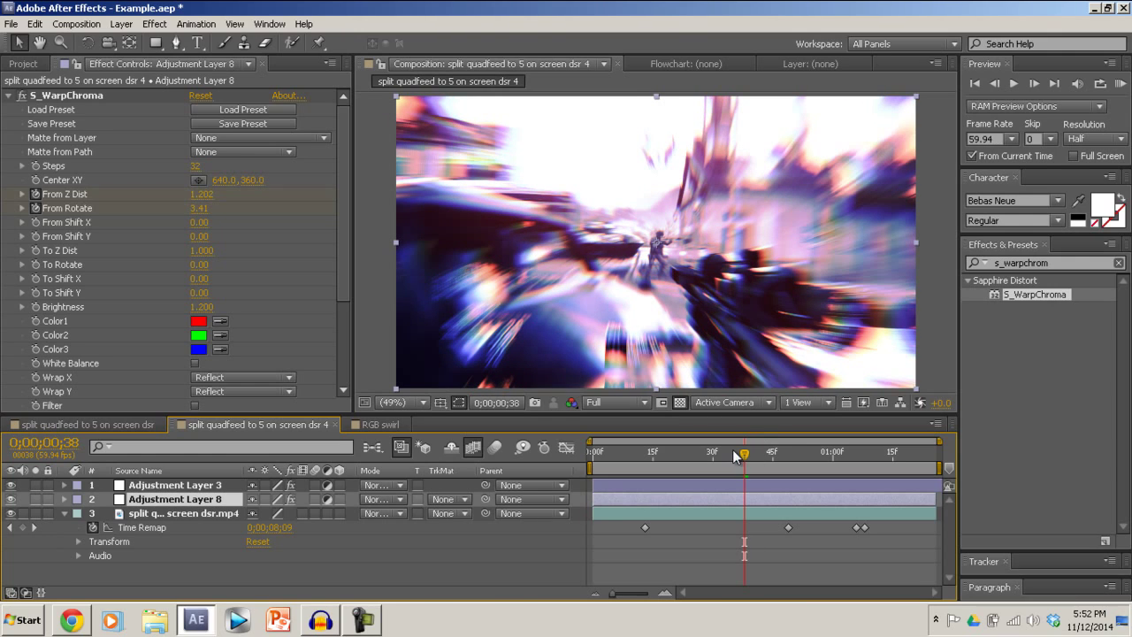
{"action": "left_click_drag", "start_coordinate": [745, 453], "coordinate": [700, 453]}
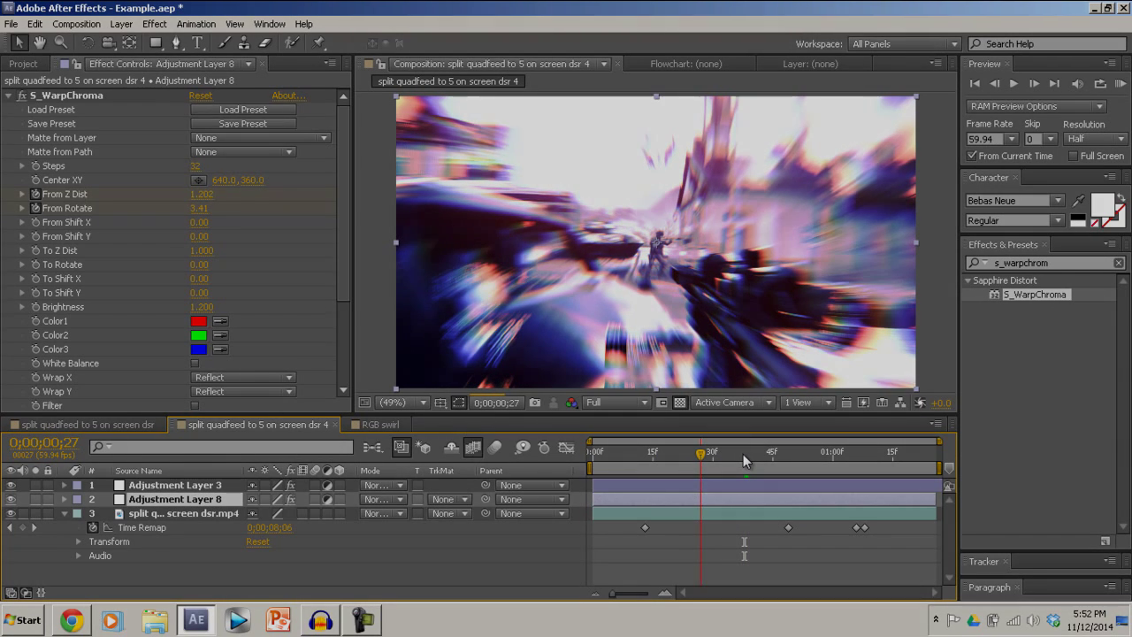
{"action": "left_click", "coordinate": [361, 619]}
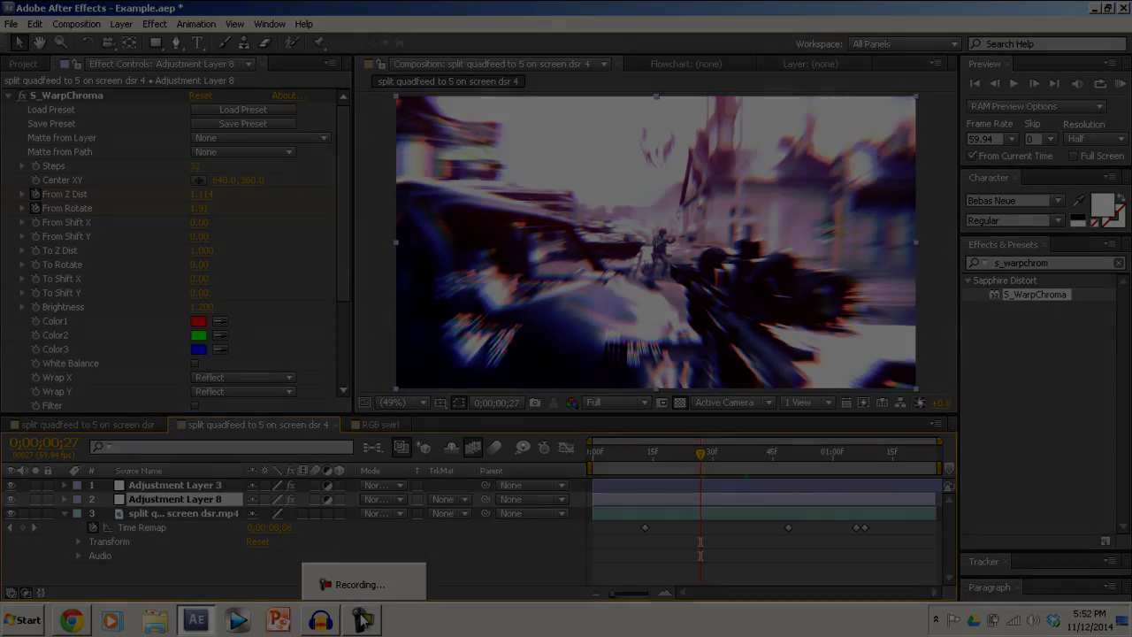